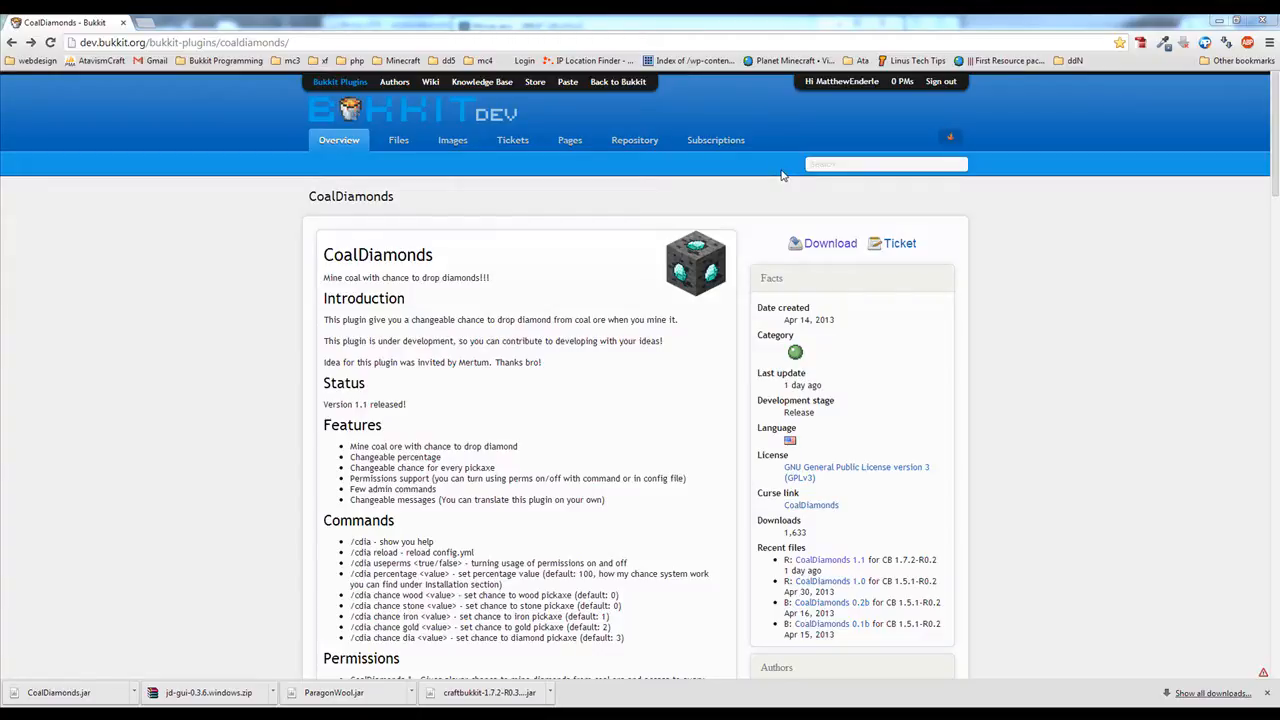
pyautogui.moveTo(500, 170)
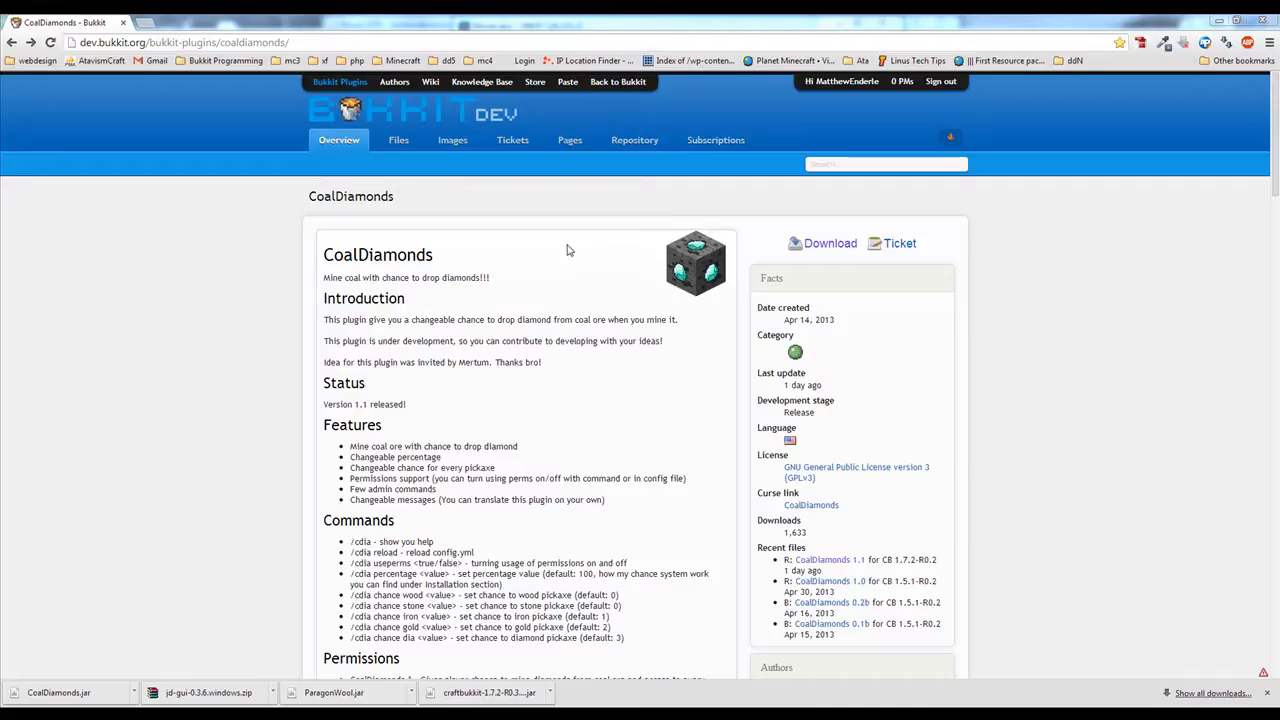
pyautogui.moveTo(584, 264)
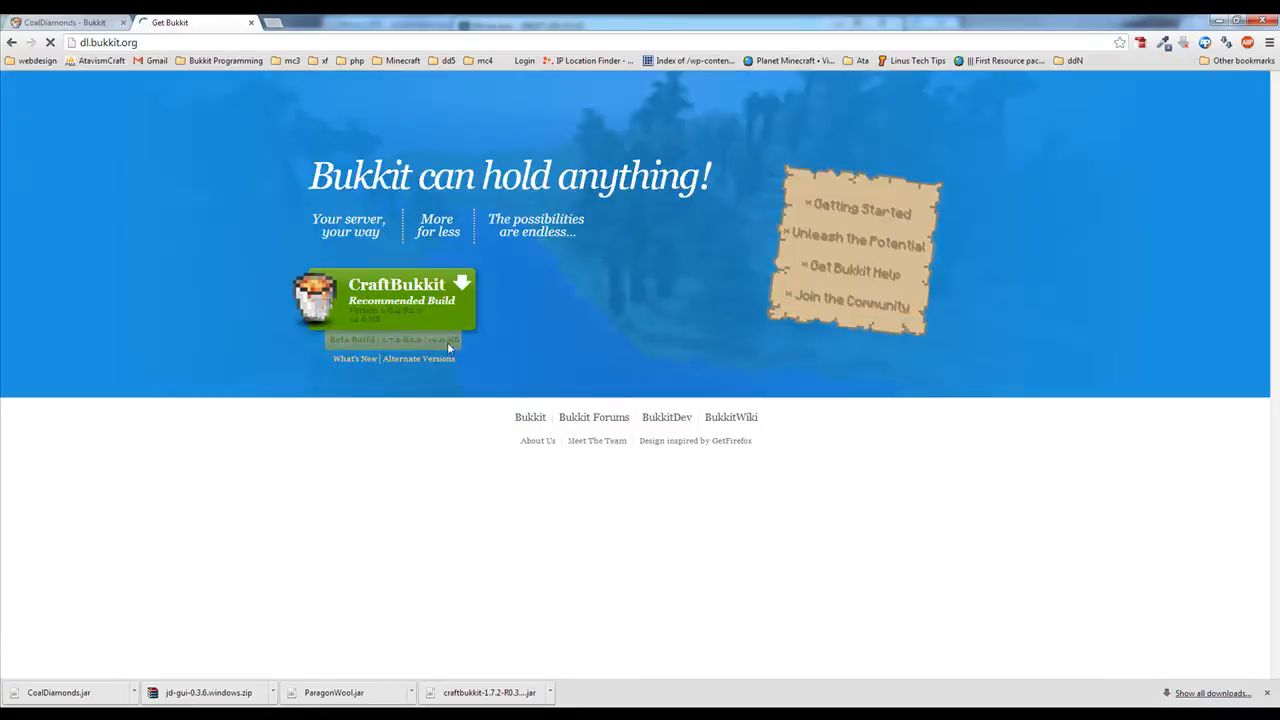
# Open the CraftBukkit 1.7.2-R0.3 development build page, then return to the CoalDiamonds project page.
pyautogui.click(384, 296)
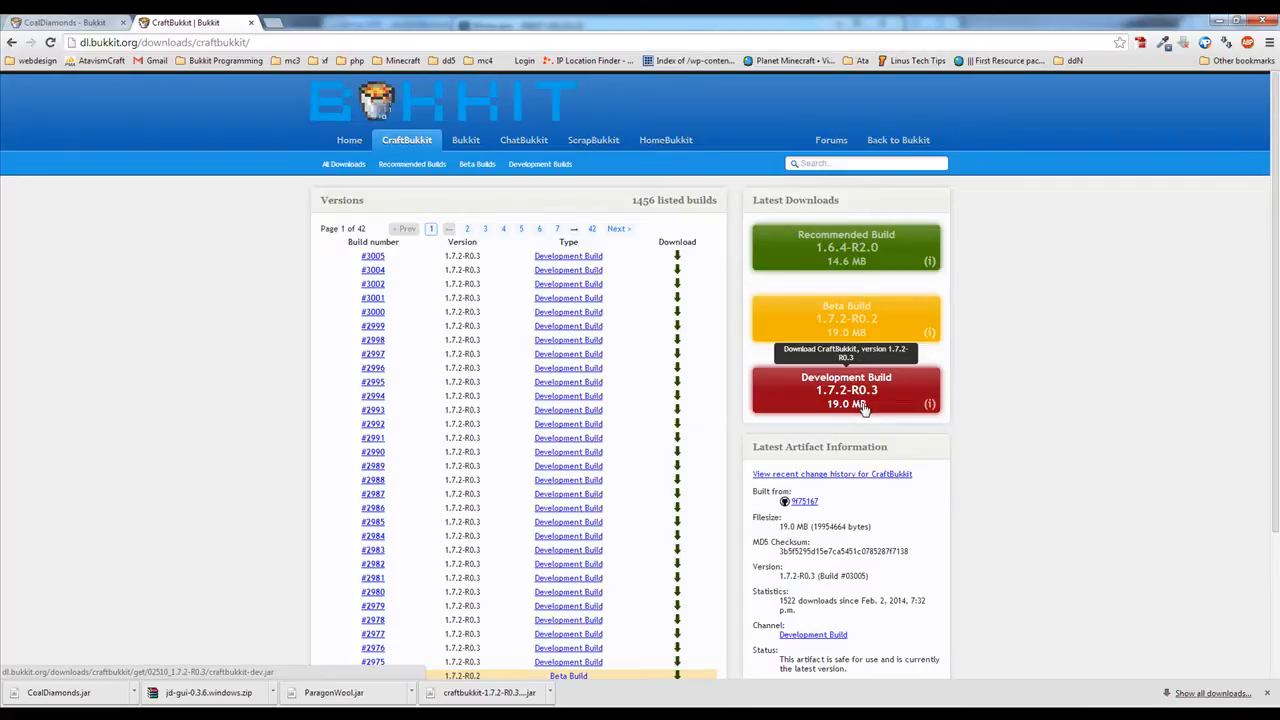
pyautogui.moveTo(872, 290)
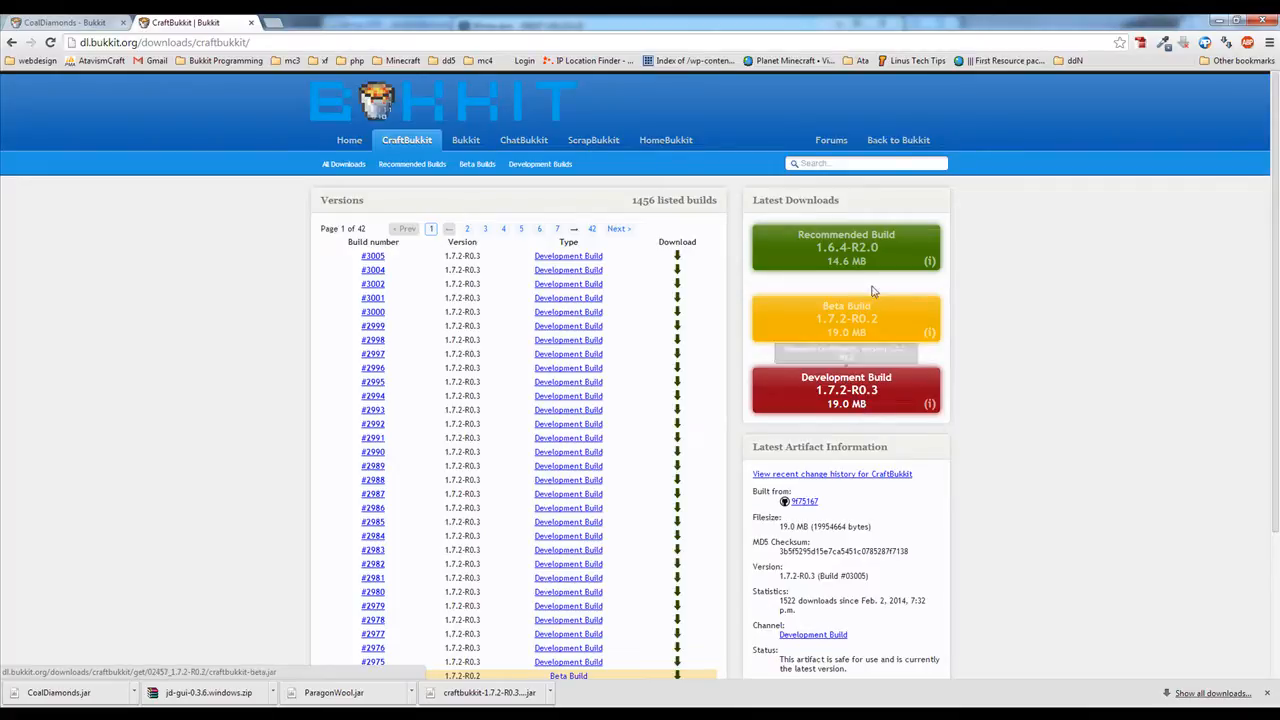
pyautogui.moveTo(868, 392)
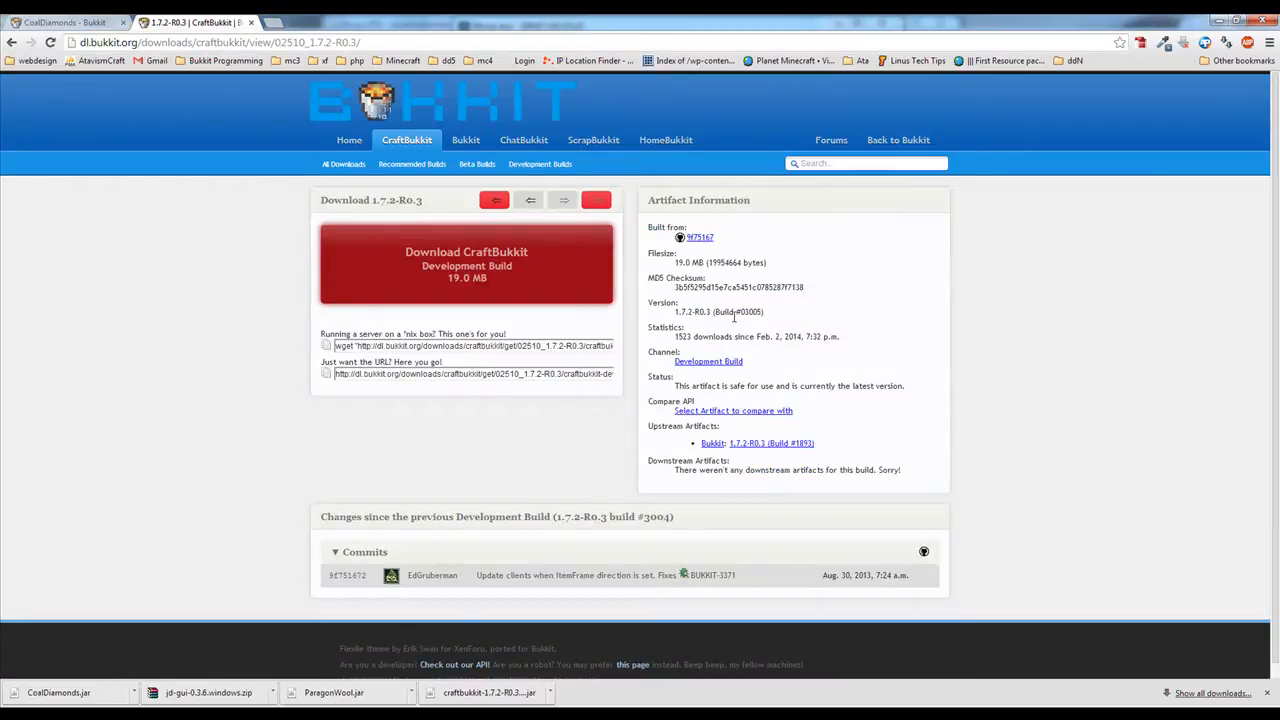
pyautogui.doubleClick(748, 312)
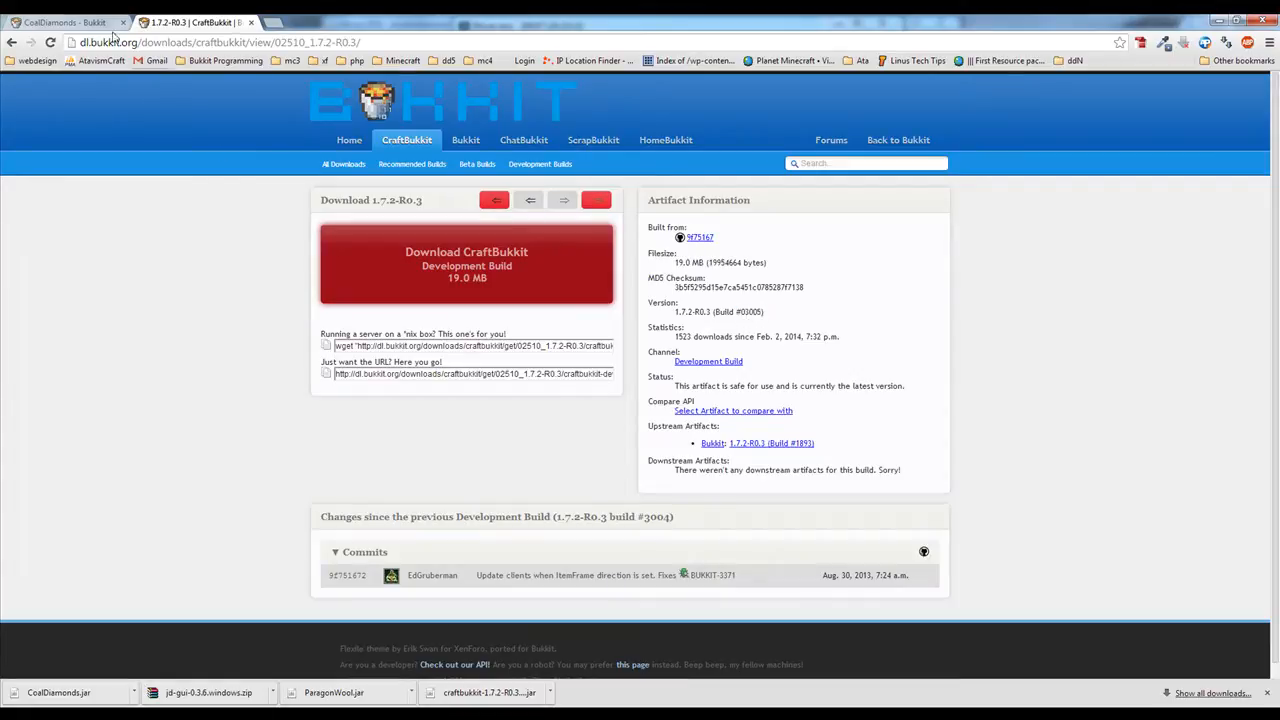
pyautogui.click(64, 22)
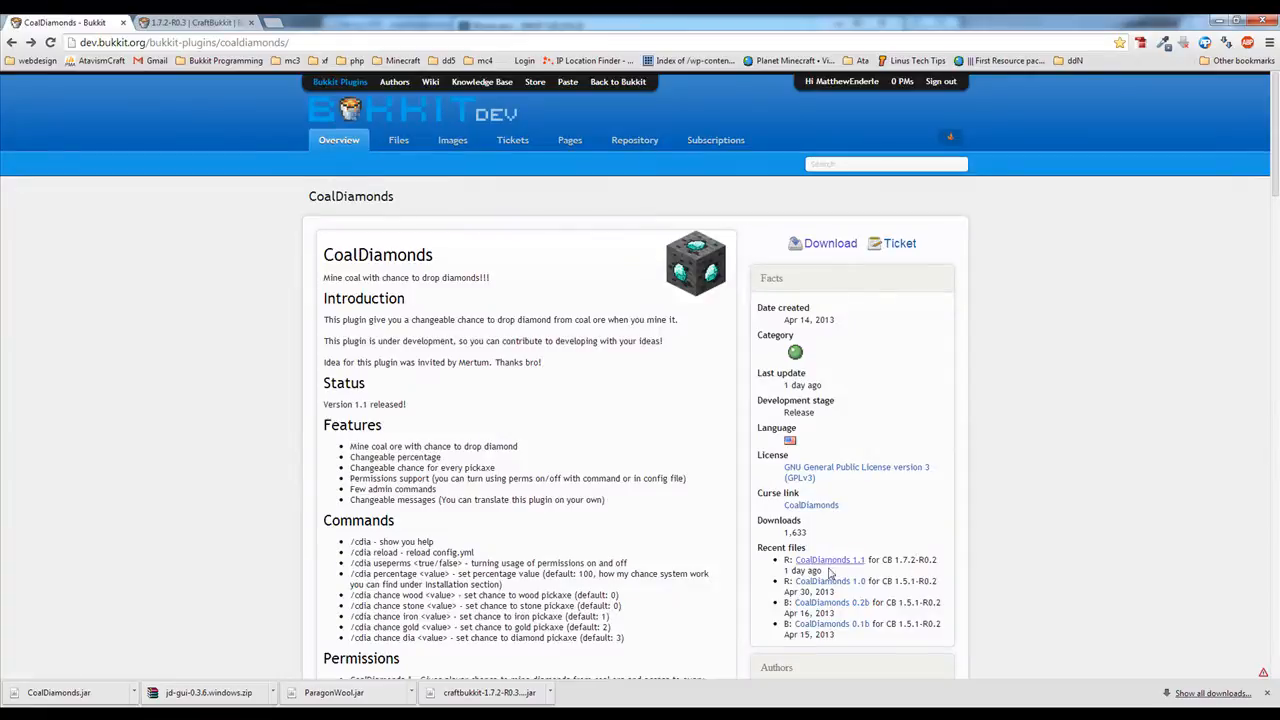
pyautogui.moveTo(828, 570)
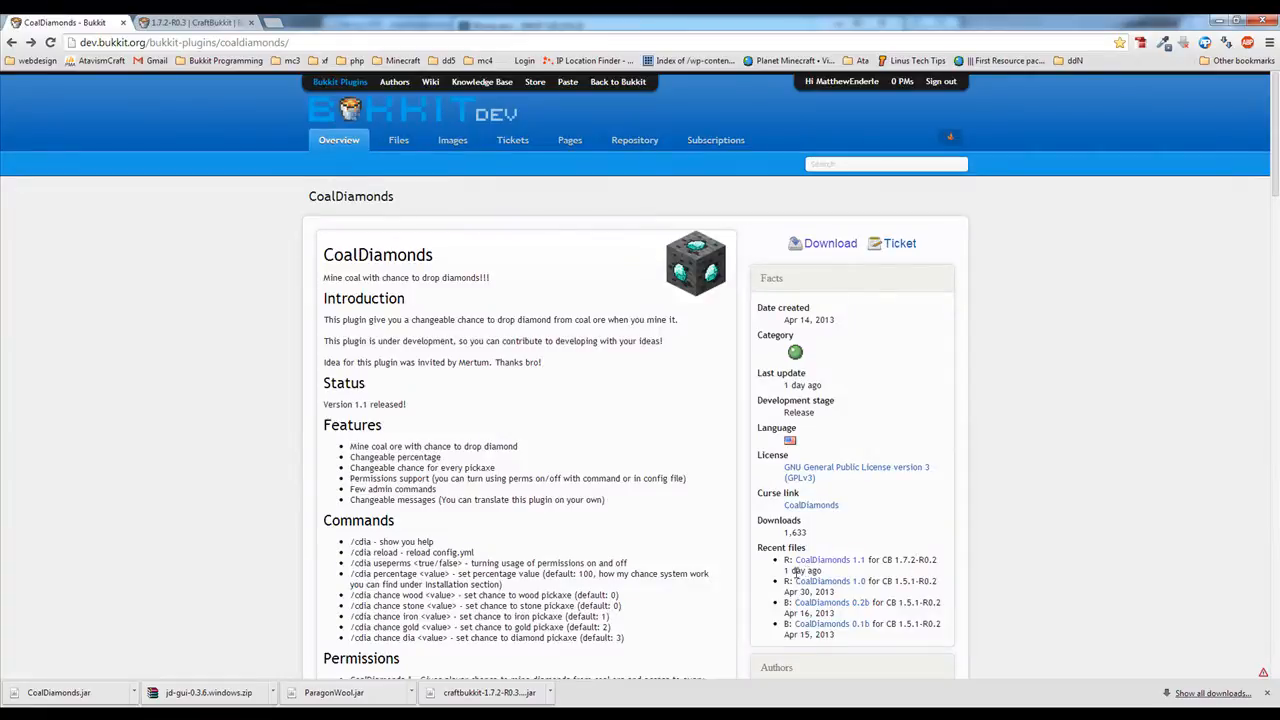
pyautogui.moveTo(792, 572)
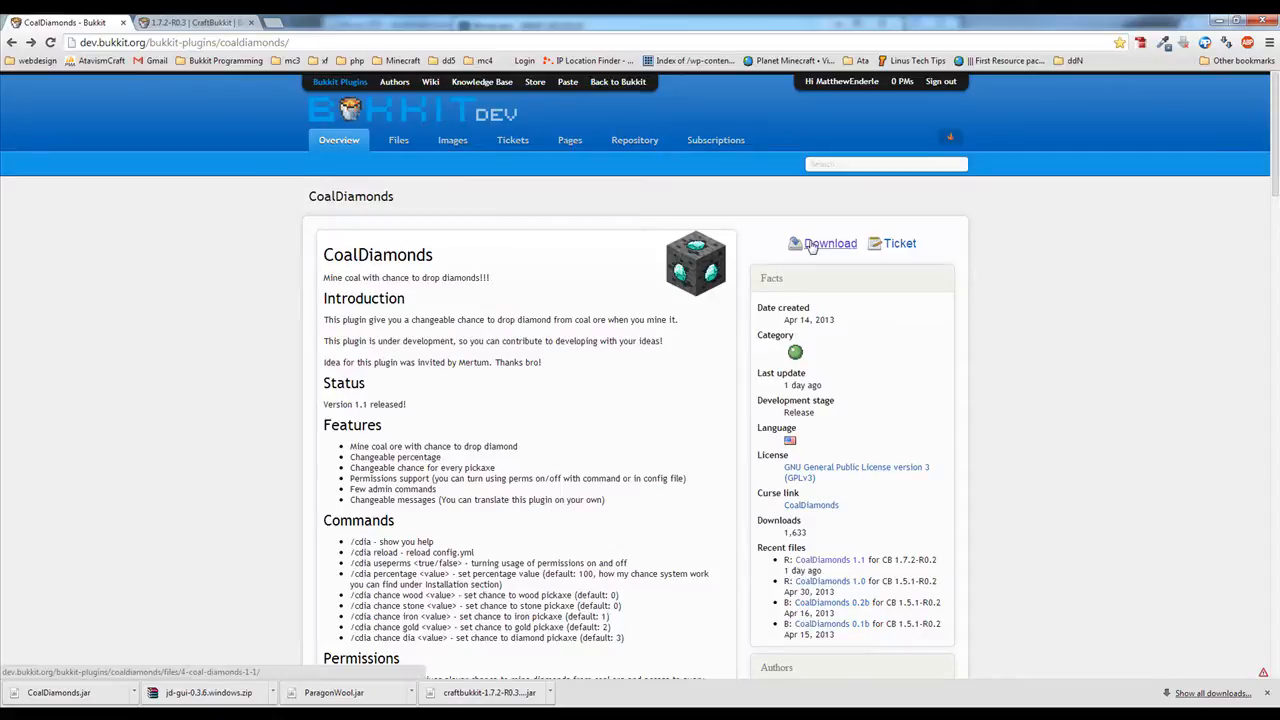
pyautogui.moveTo(712, 280)
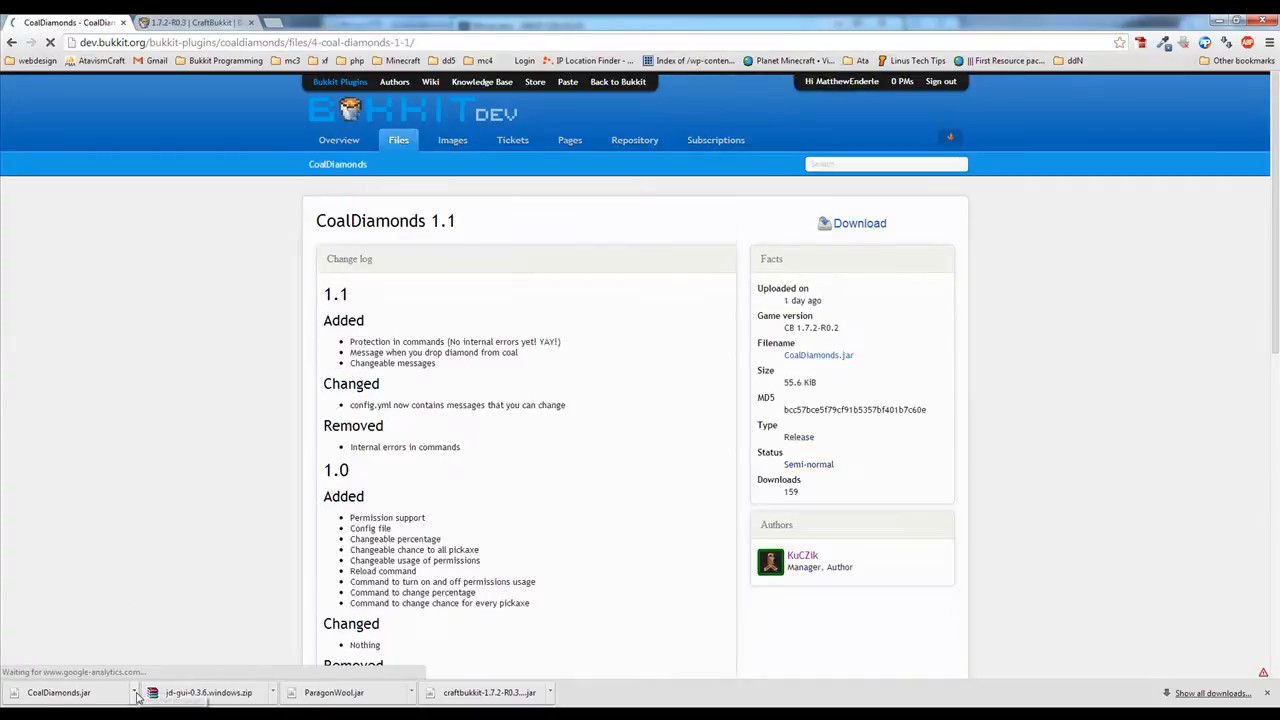
# Download the CoalDiamonds 1.1 jar and return to the CraftBukkit build page.
pyautogui.click(860, 224)
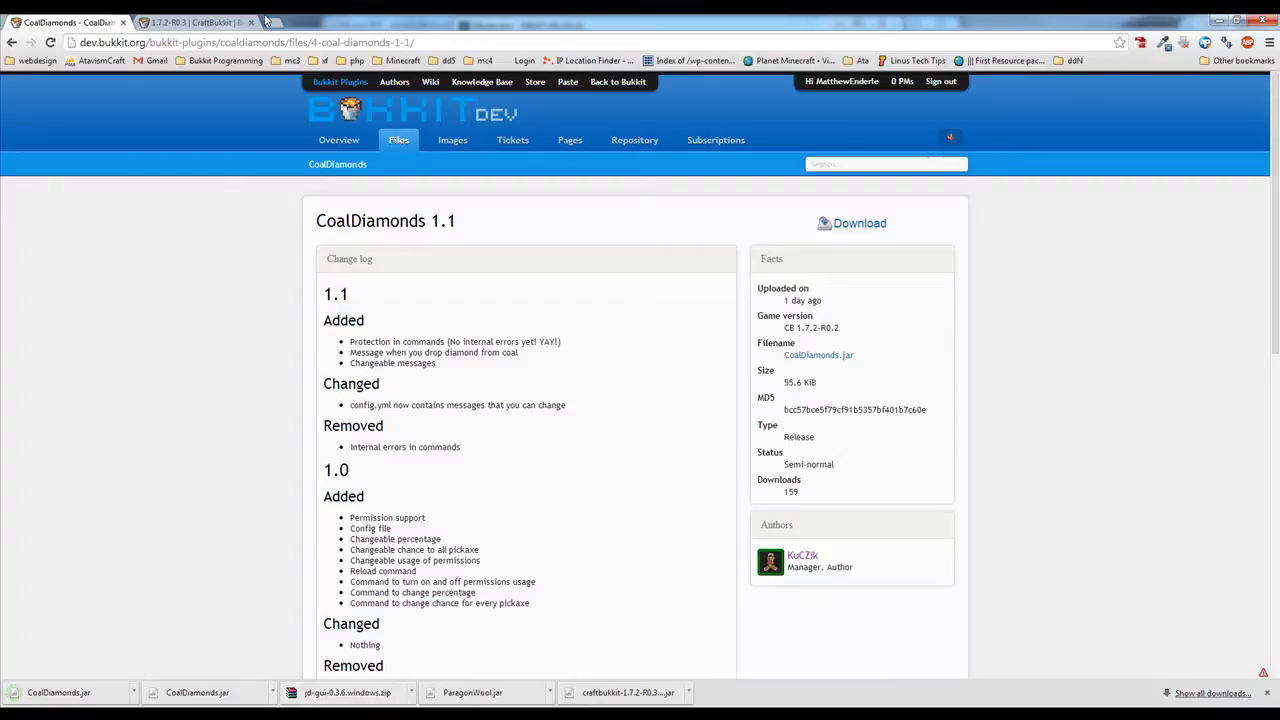
pyautogui.click(190, 22)
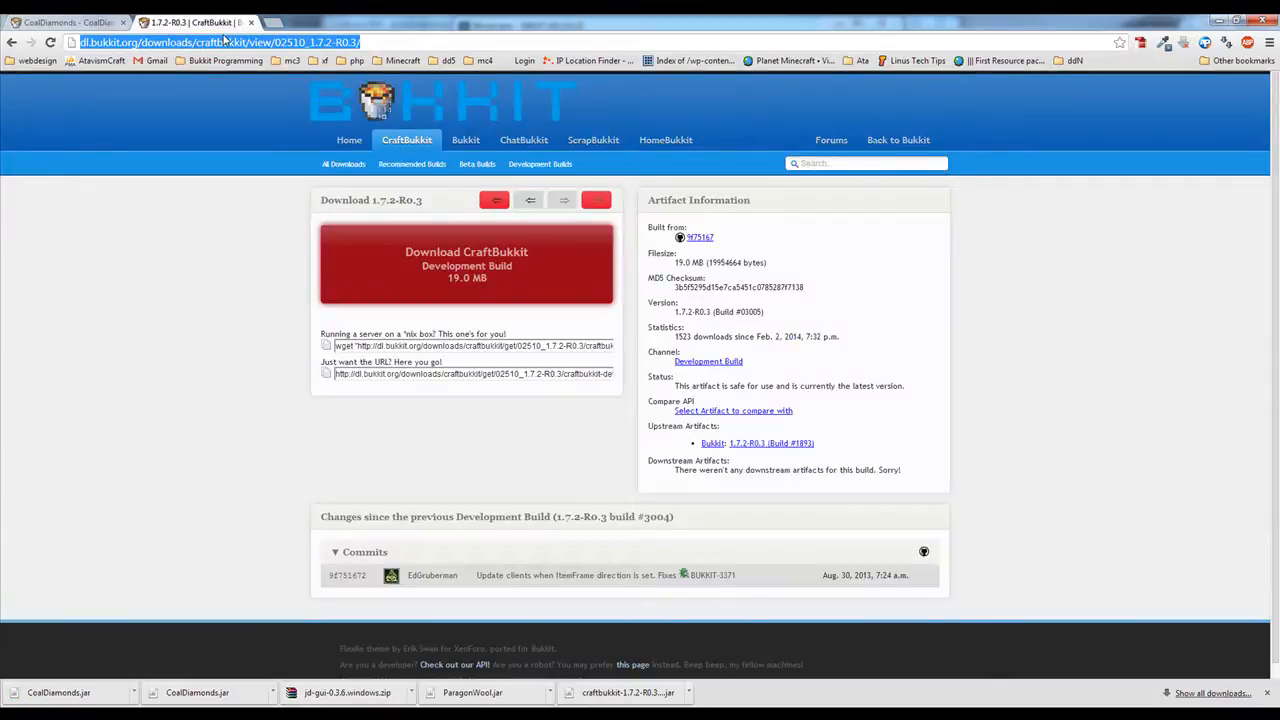
# Search 'jd de', open the Java Decompiler site and show the JD-GUI release downloads.
pyautogui.write('jd decompiler')
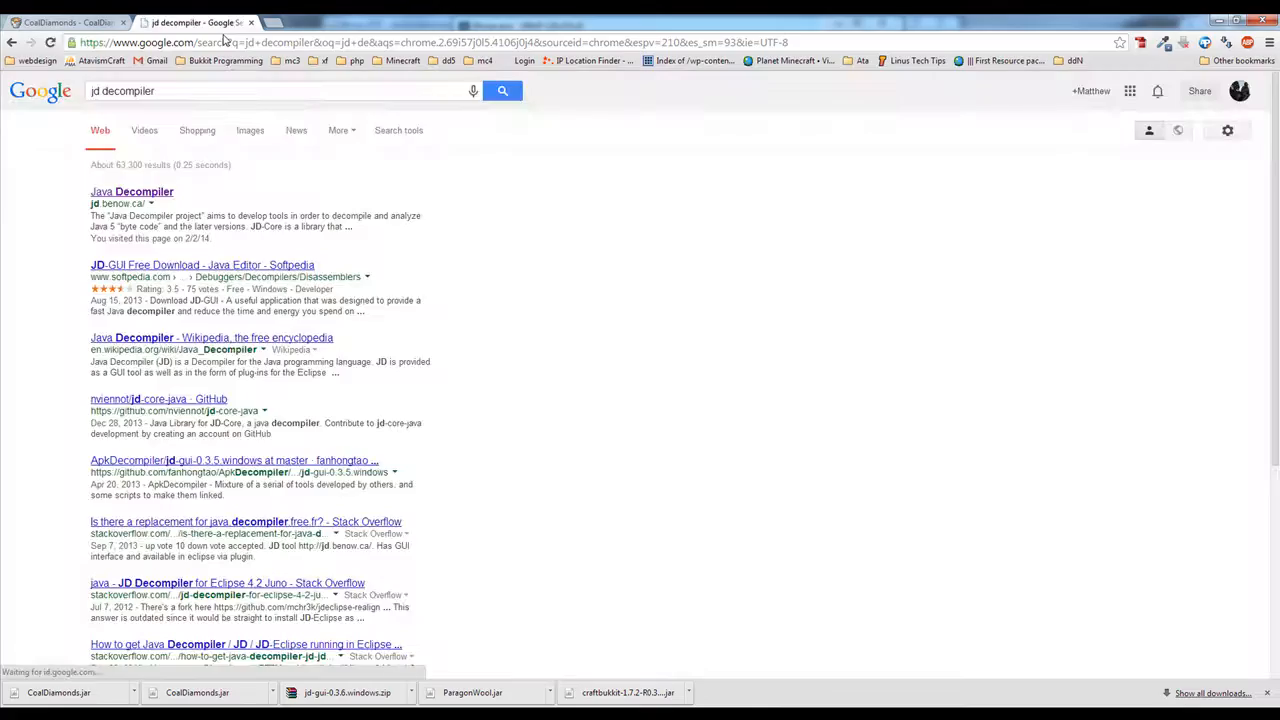
pyautogui.click(132, 192)
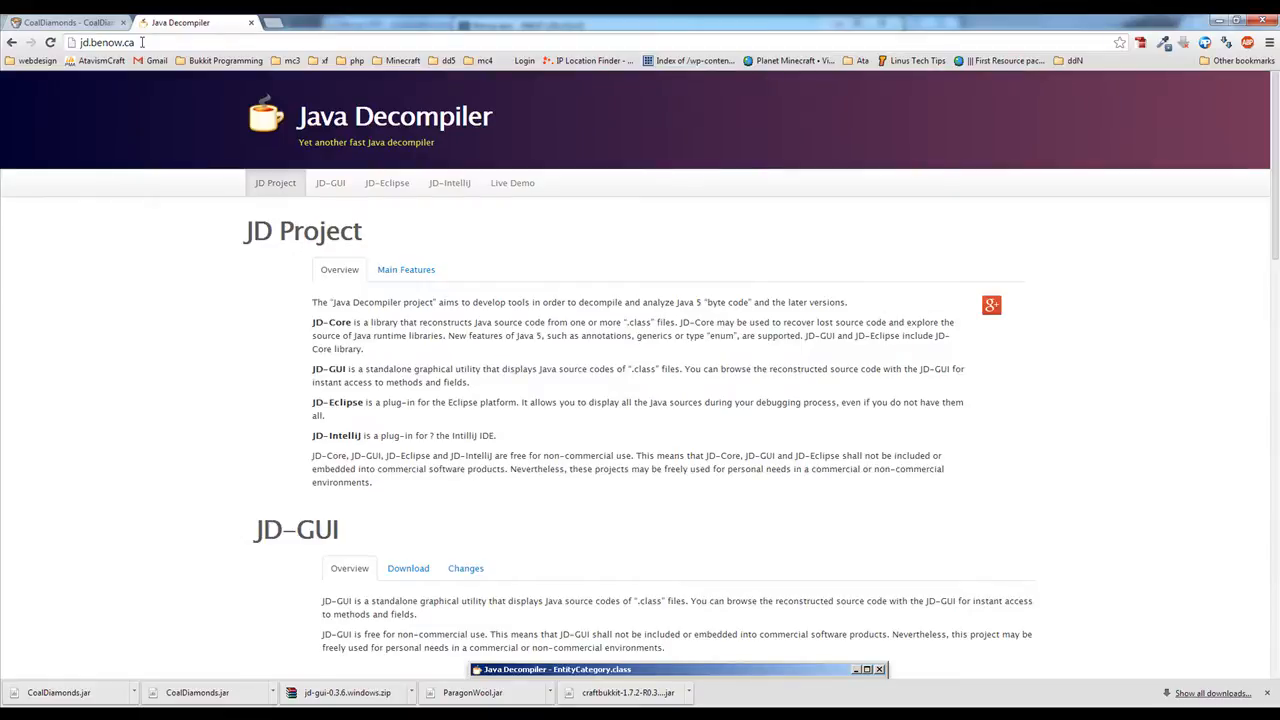
pyautogui.scroll(-3)
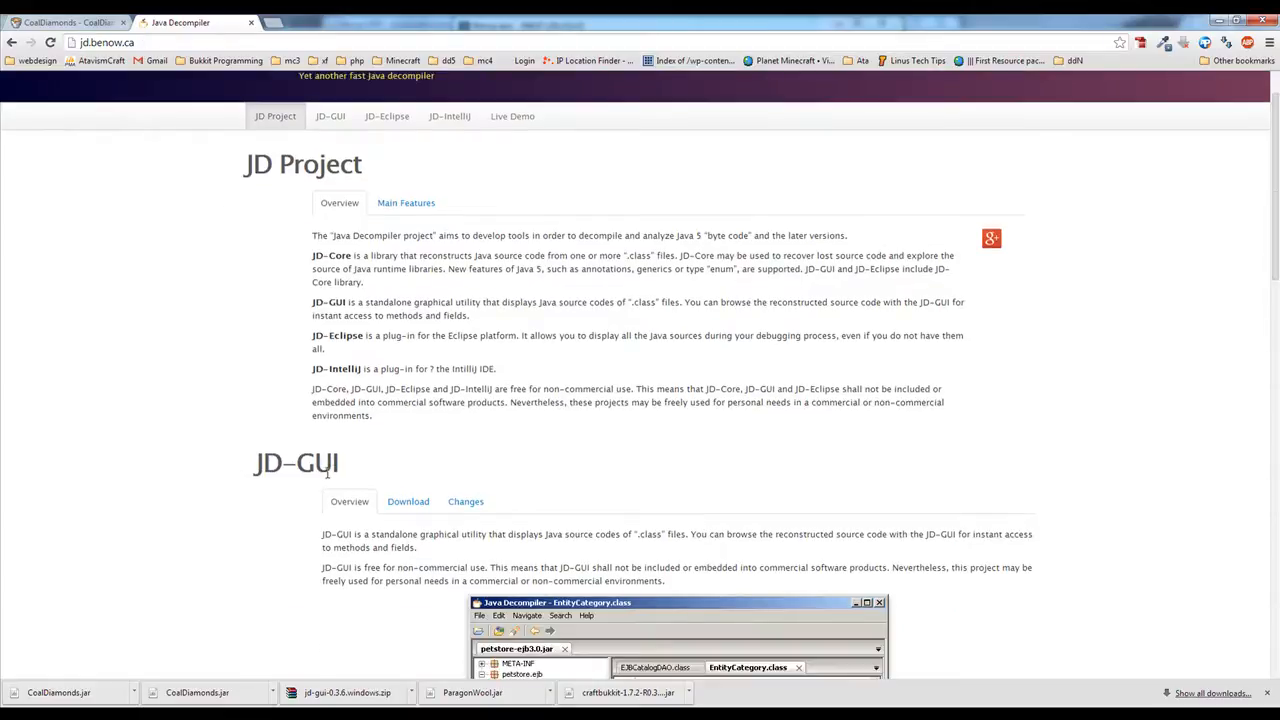
pyautogui.click(408, 500)
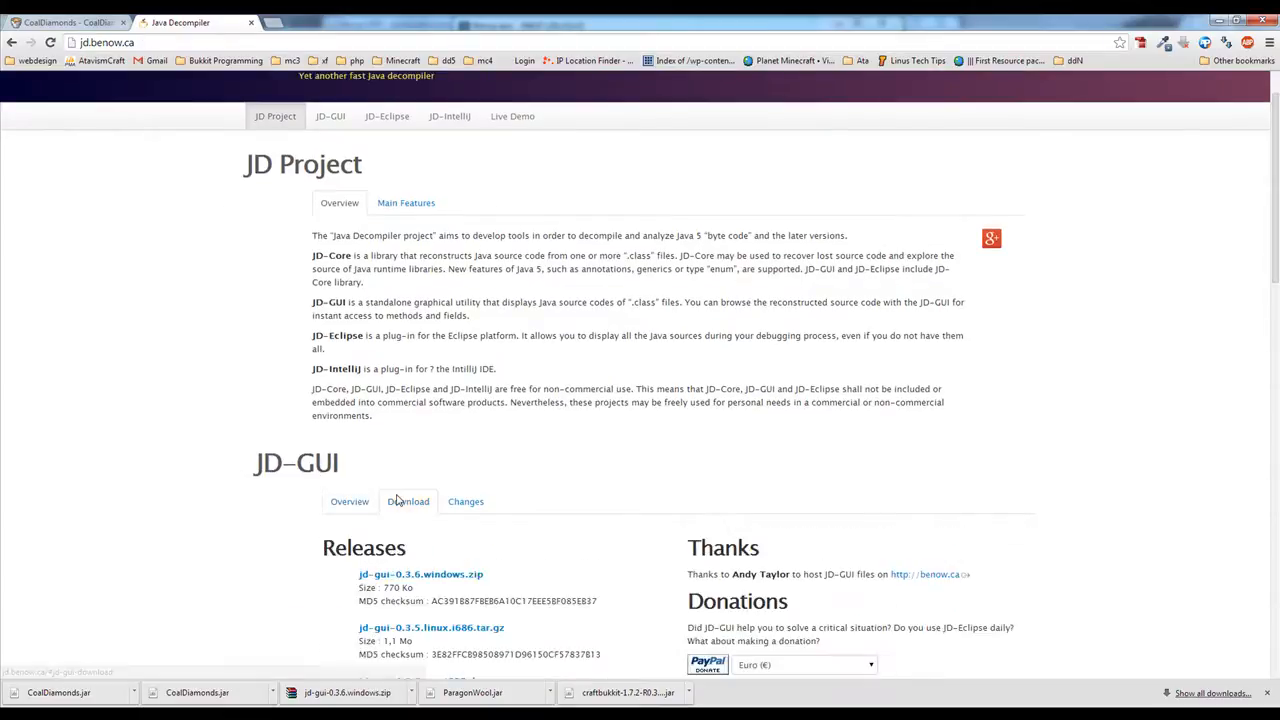
pyautogui.scroll(-3)
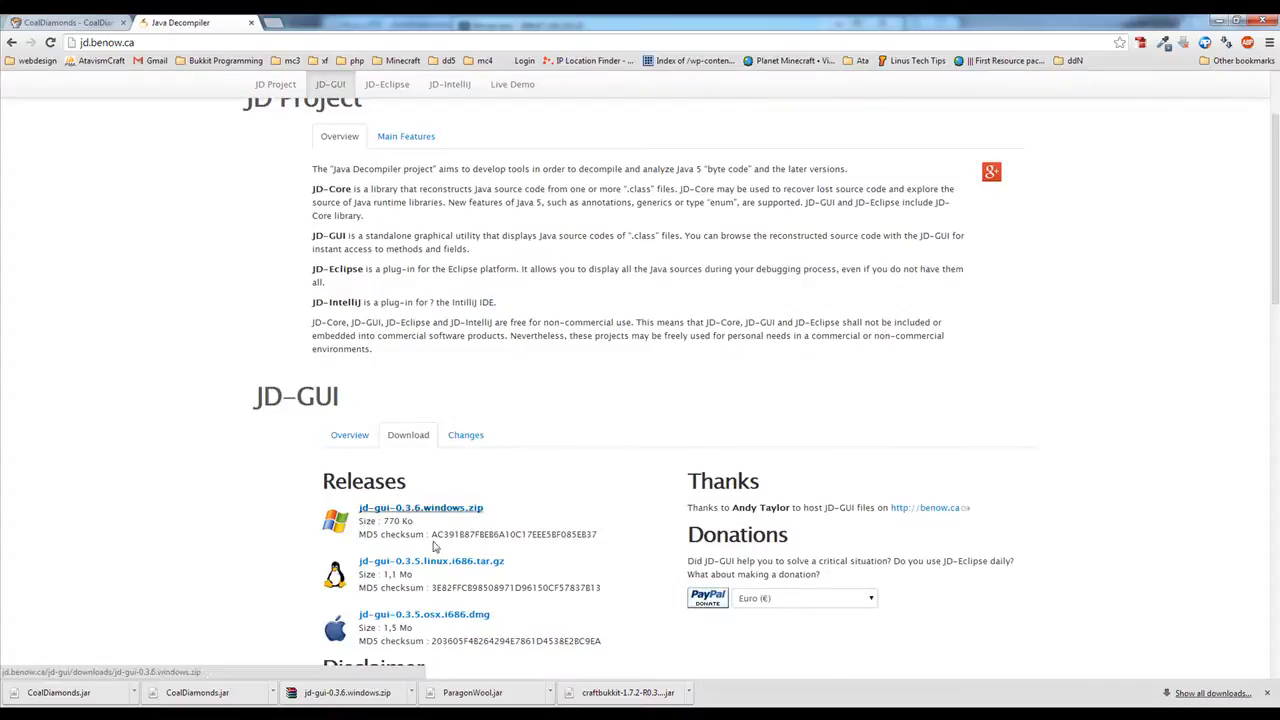
pyautogui.moveTo(452, 488)
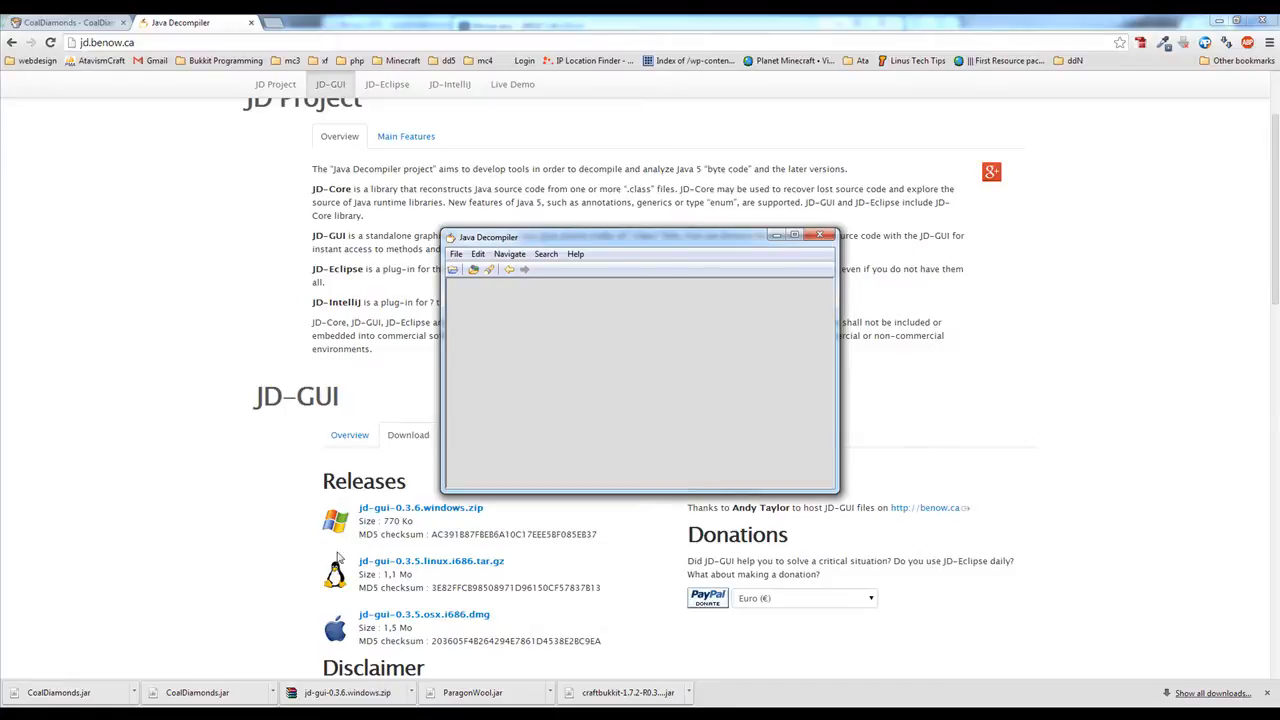
# Load the downloaded CoalDiamonds.jar into JD-GUI and expand its plugin source package.
pyautogui.click(820, 236)
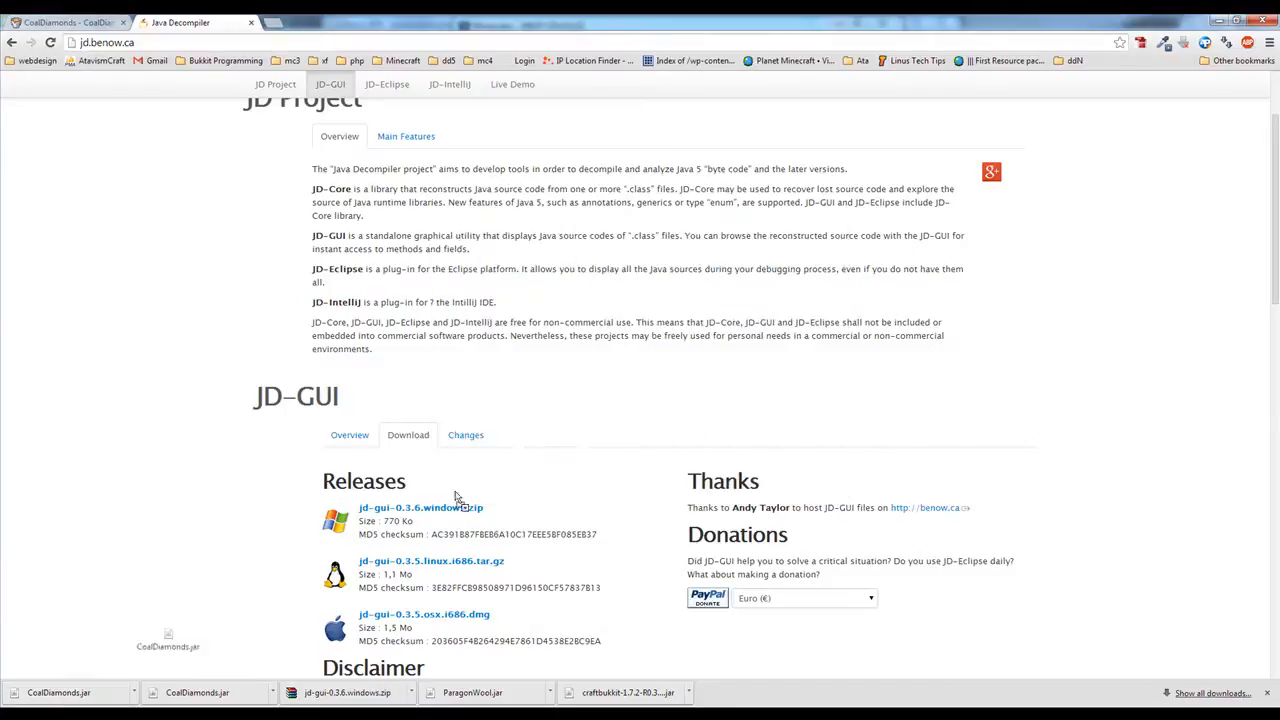
pyautogui.scroll(-3)
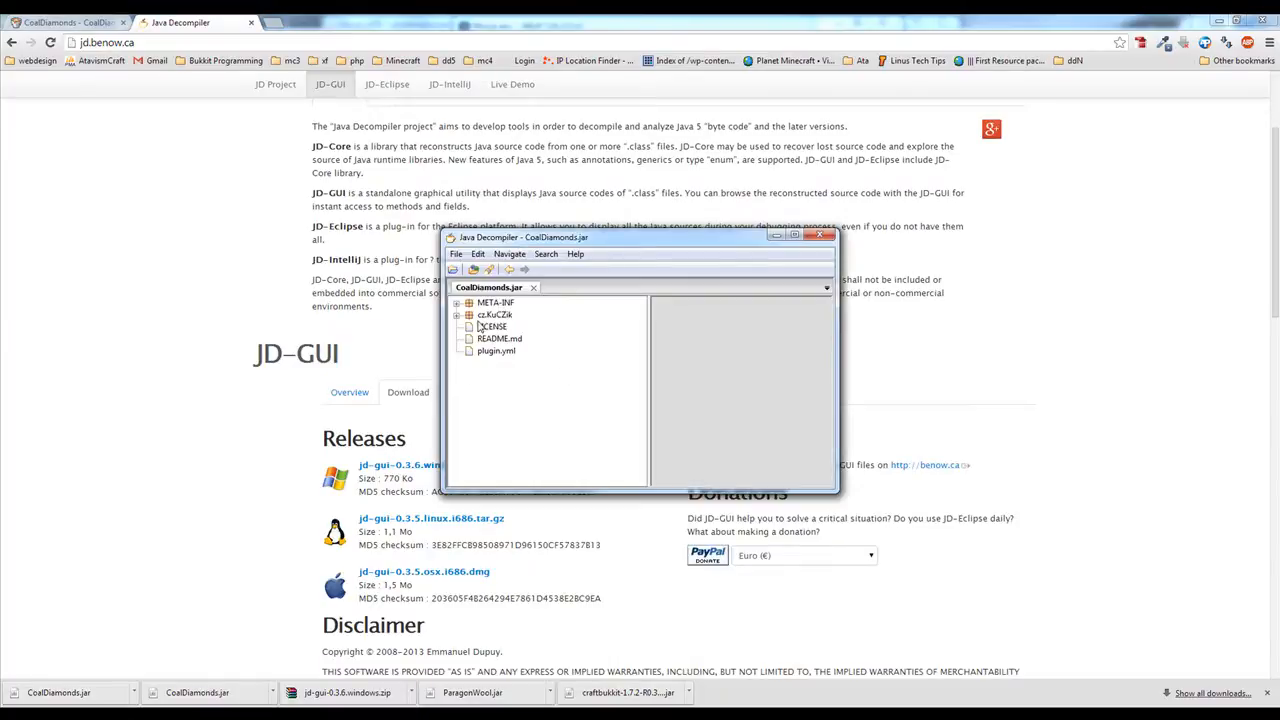
pyautogui.click(494, 314)
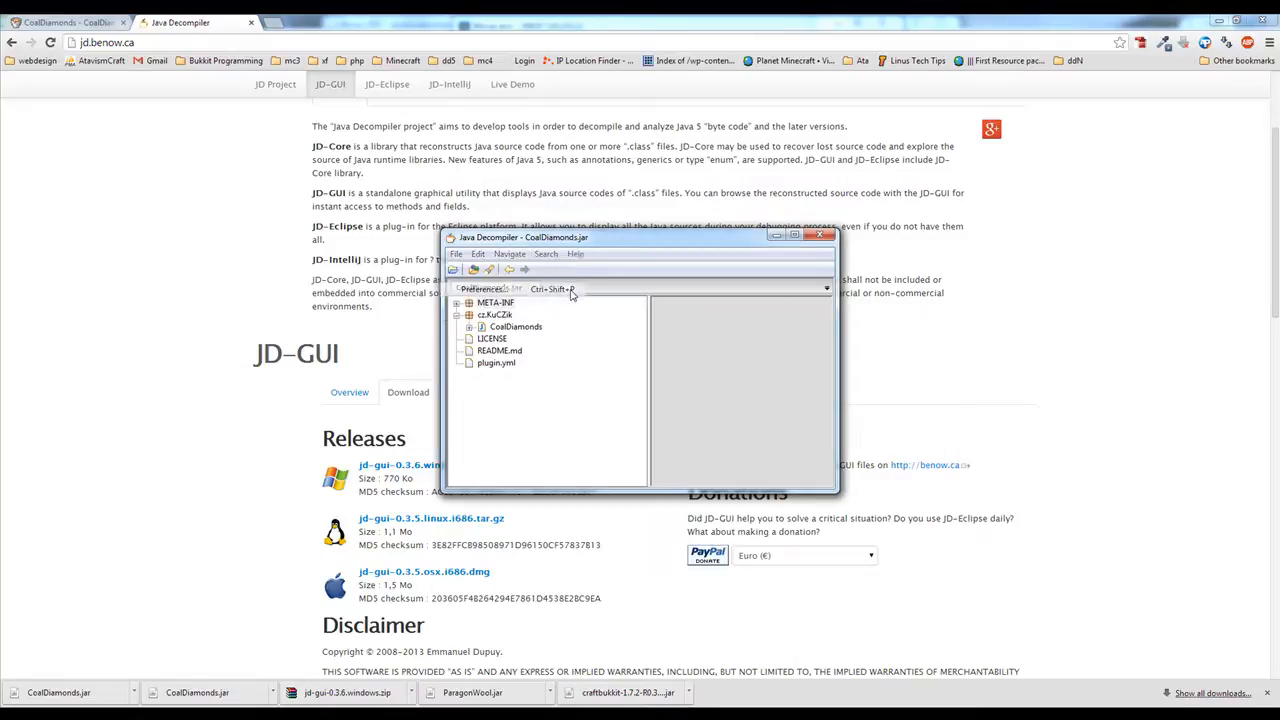
# Toggle the metadata display option in JD-GUI preferences and confirm with OK.
pyautogui.click(484, 288)
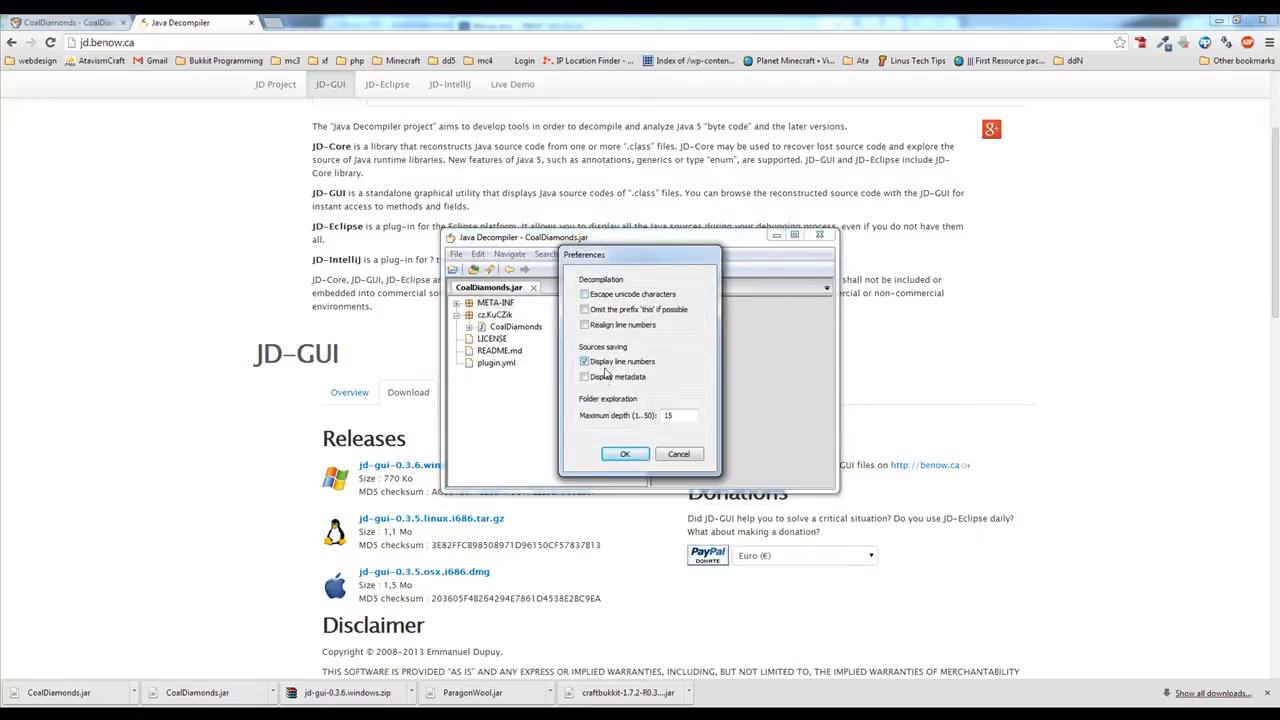
pyautogui.click(584, 376)
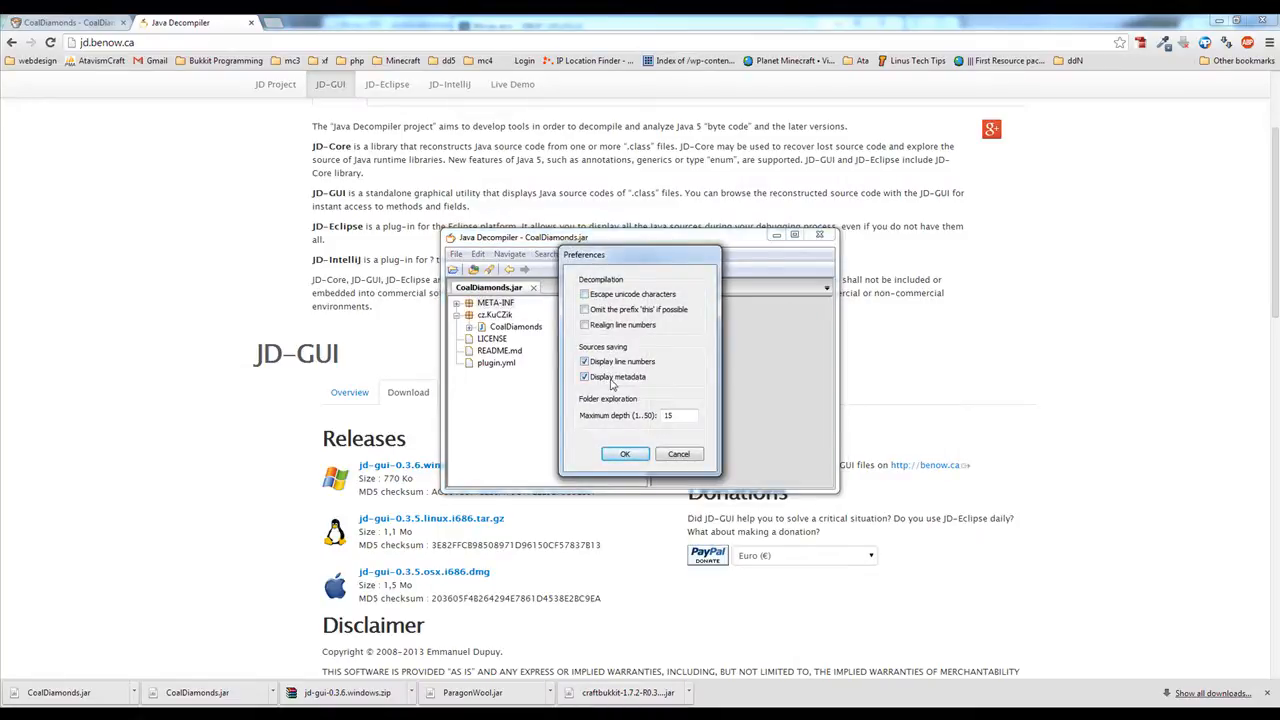
pyautogui.click(584, 376)
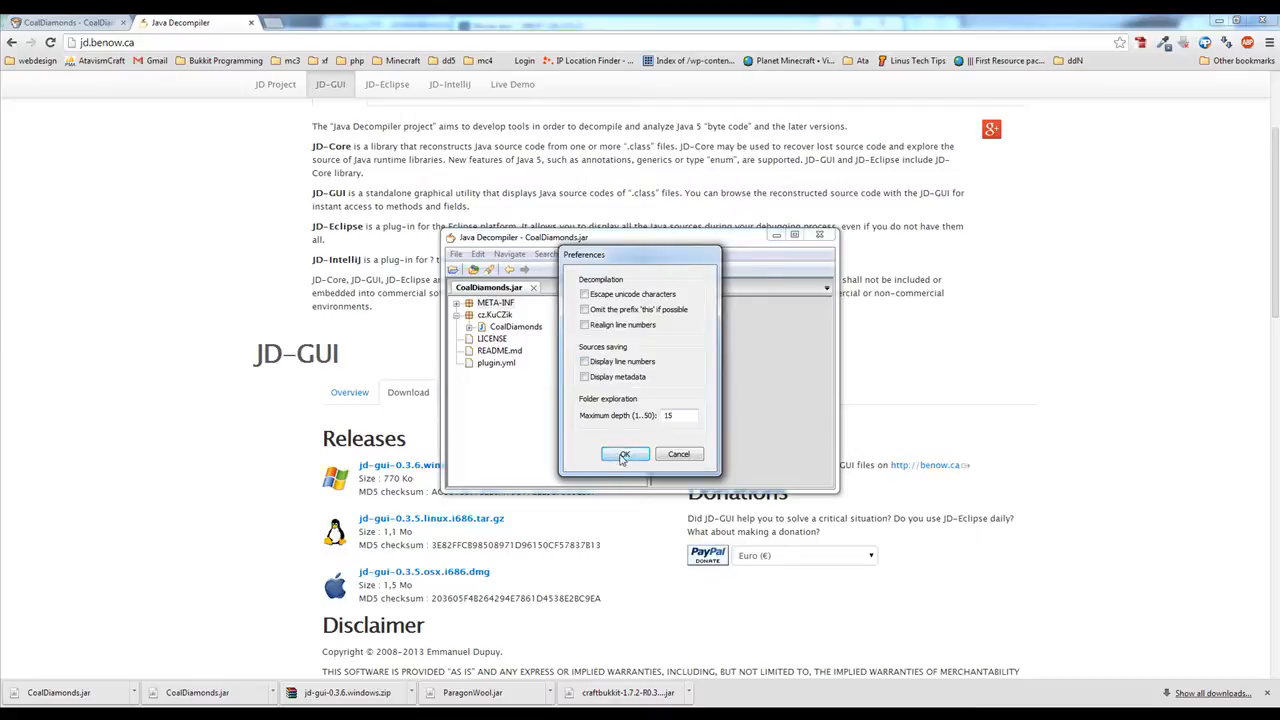
pyautogui.click(624, 454)
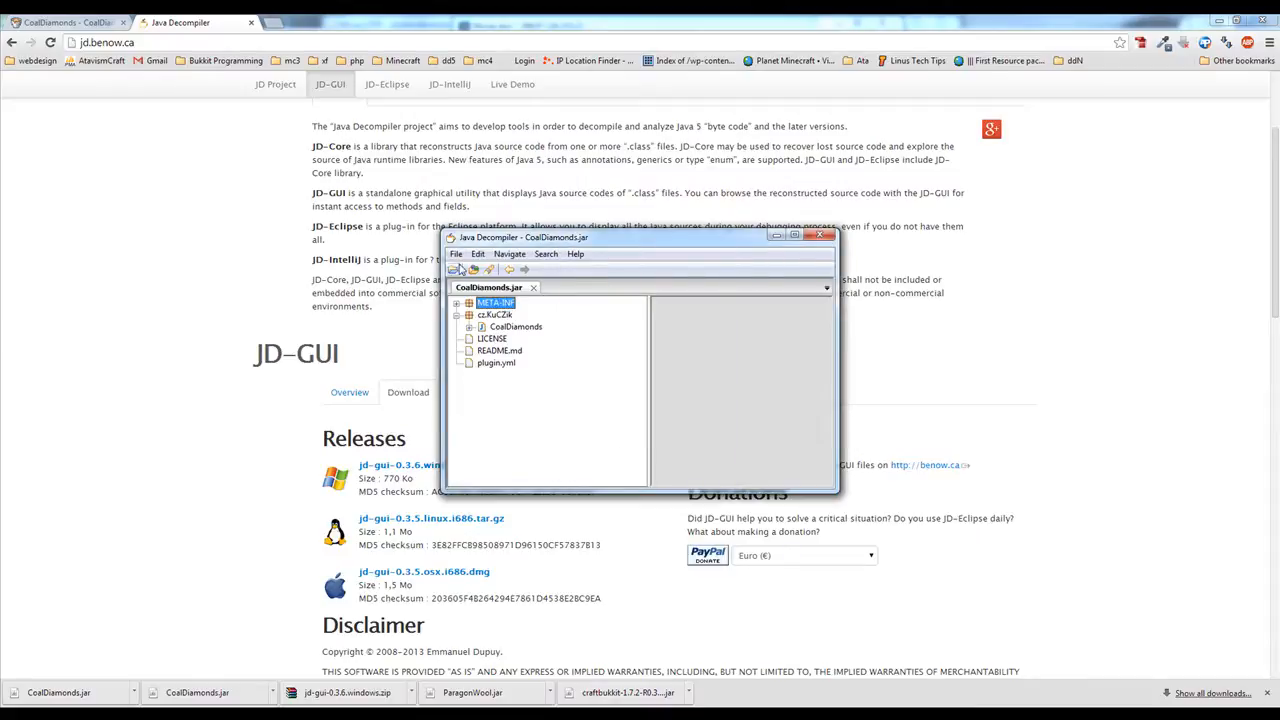
# Save all decompiled sources from JD-GUI as a CoalDiamonds.zip archive.
pyautogui.click(456, 254)
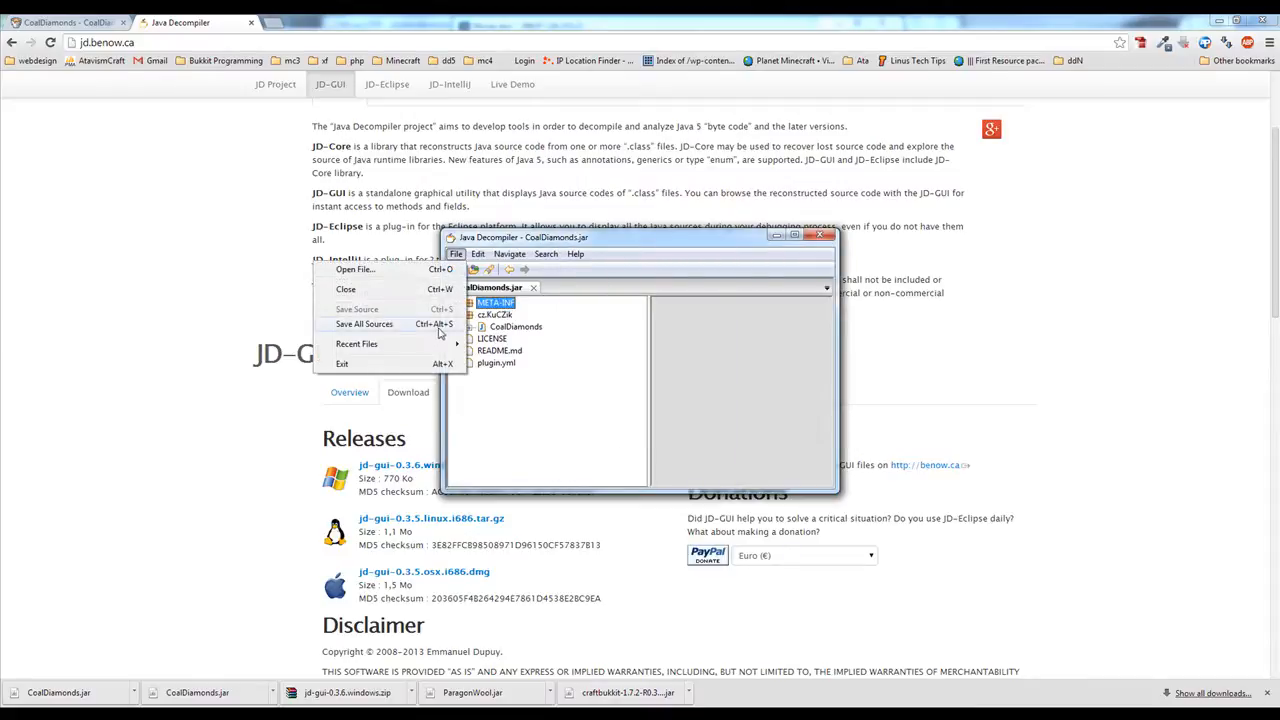
pyautogui.click(364, 324)
pyautogui.write('CoalDiamonds')
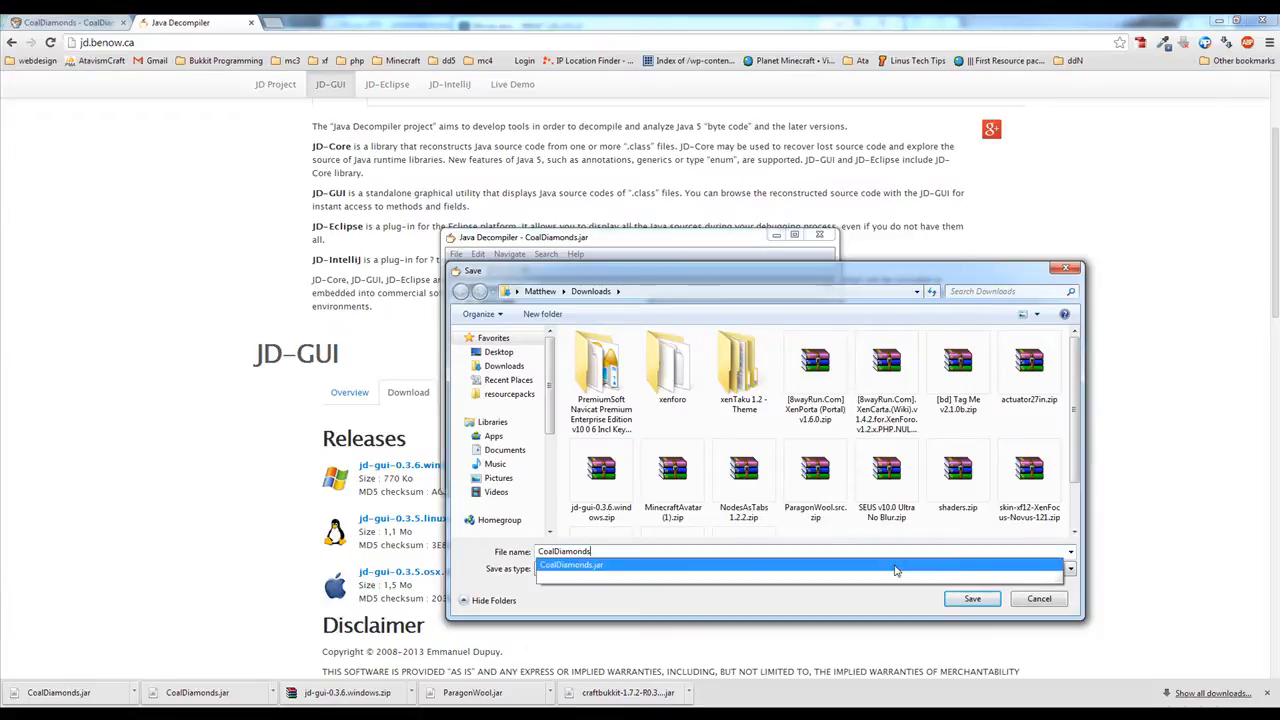
pyautogui.click(972, 598)
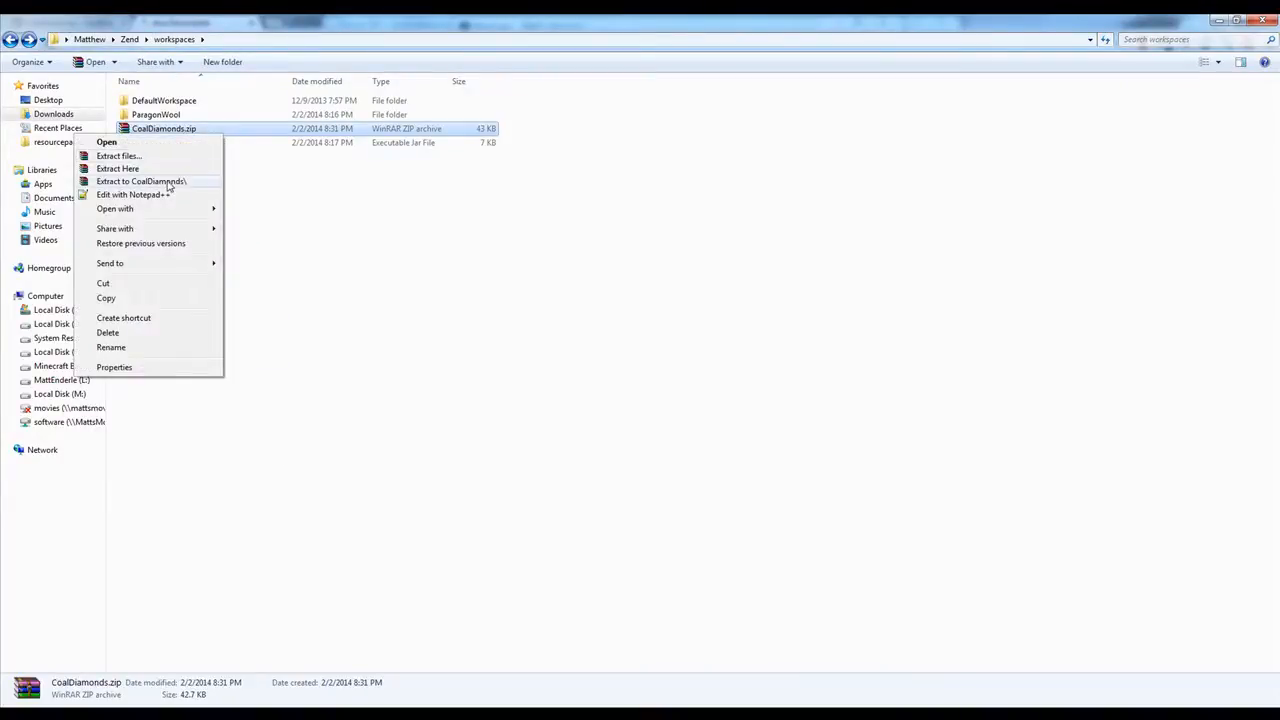
# Extract CoalDiamonds.zip into a CoalDiamonds folder and delete its META-INF folder.
pyautogui.click(140, 180)
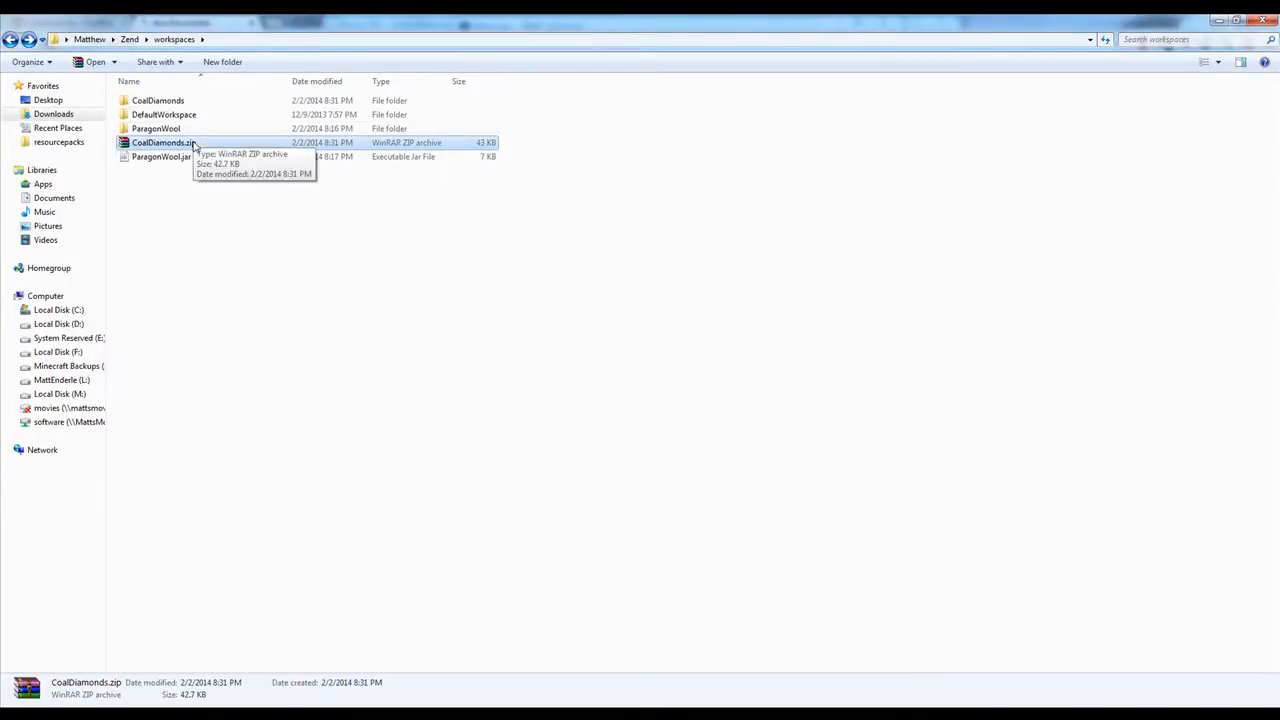
pyautogui.press('Delete')
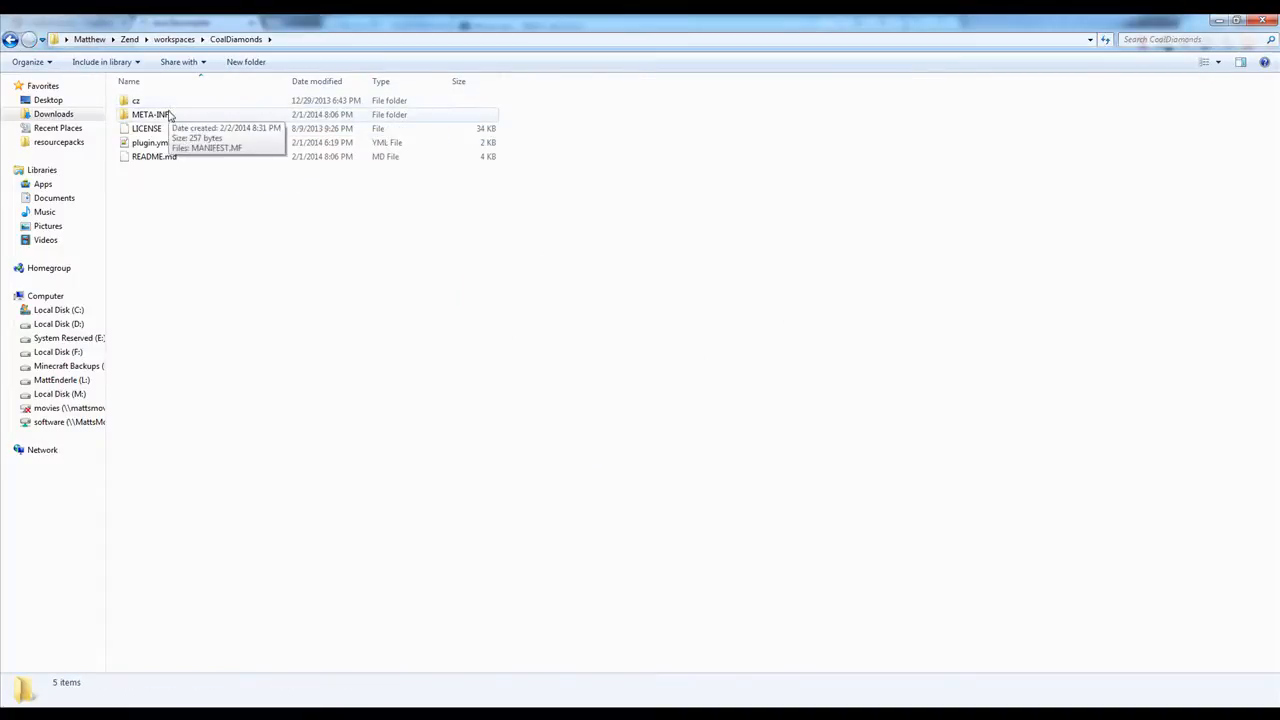
pyautogui.doubleClick(150, 114)
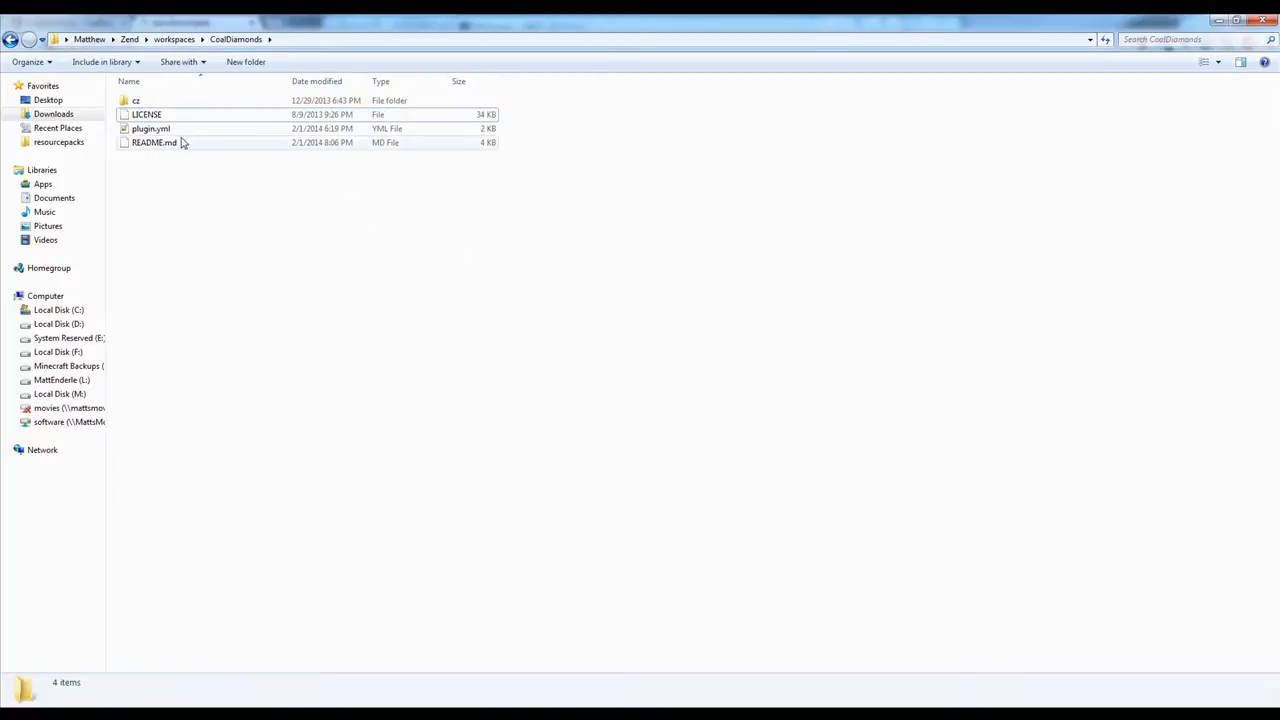
pyautogui.click(28, 40)
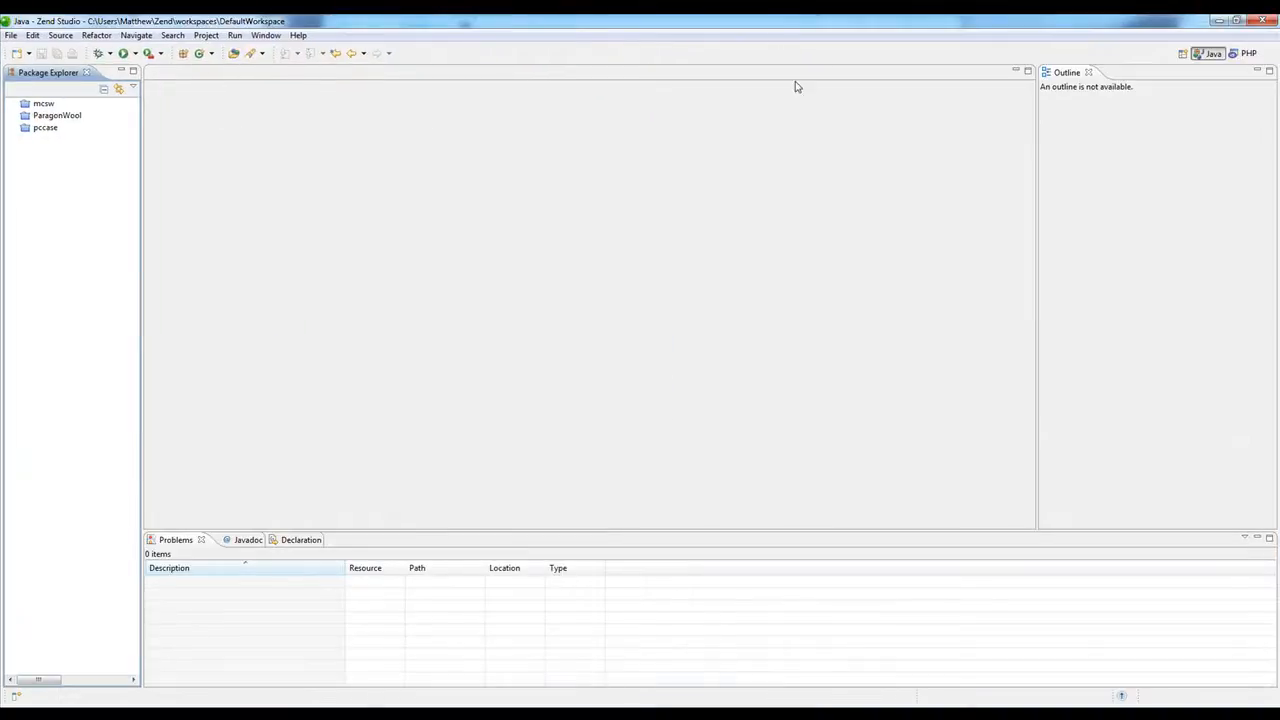
pyautogui.moveTo(1248, 52)
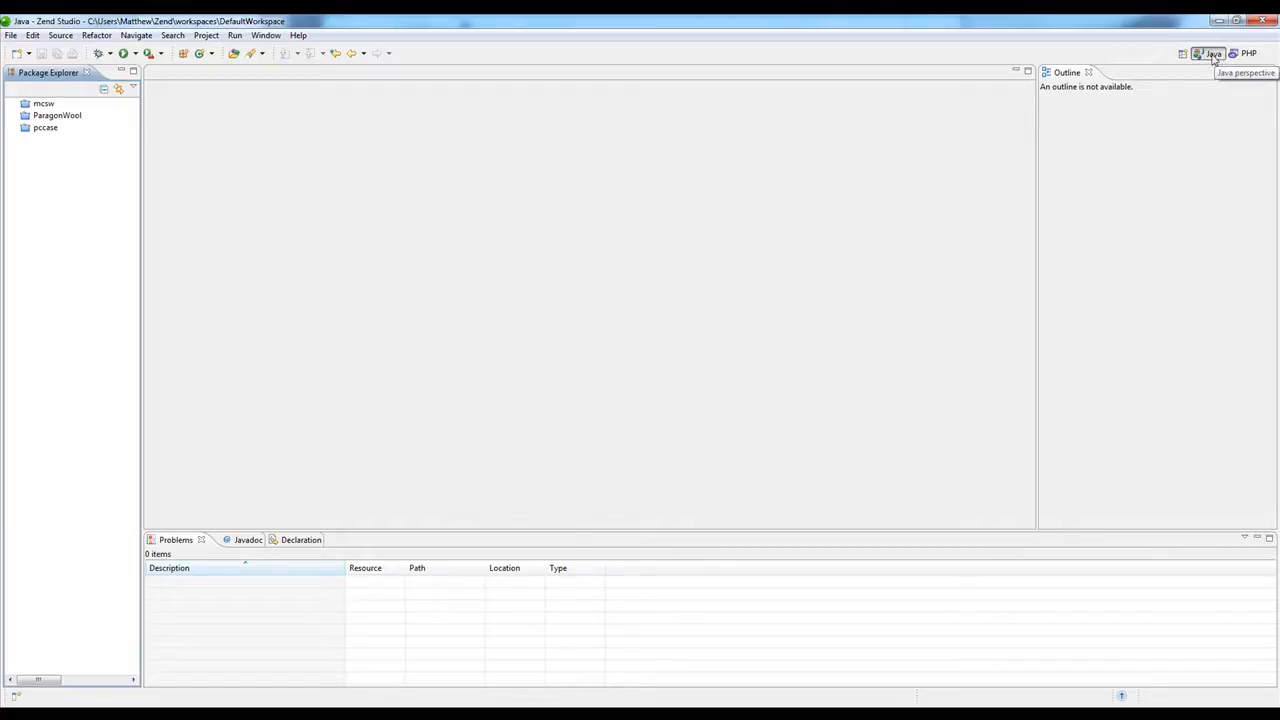
pyautogui.moveTo(1248, 52)
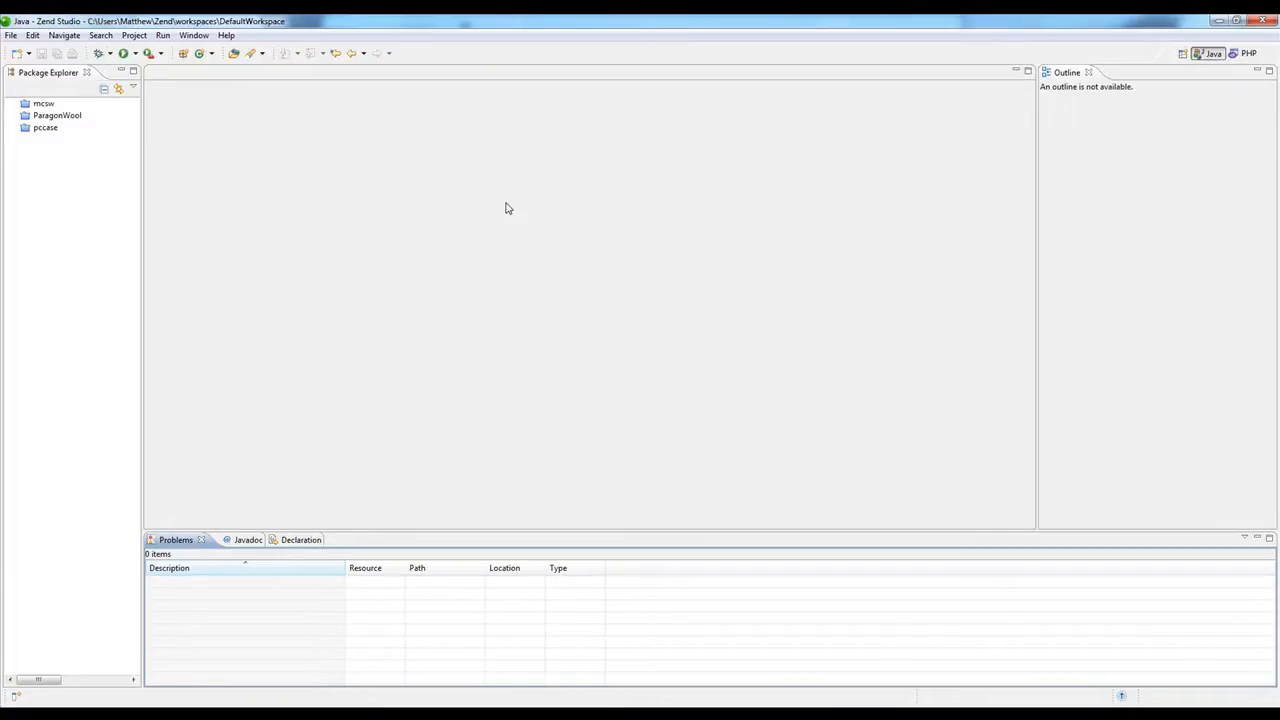
pyautogui.moveTo(504, 206)
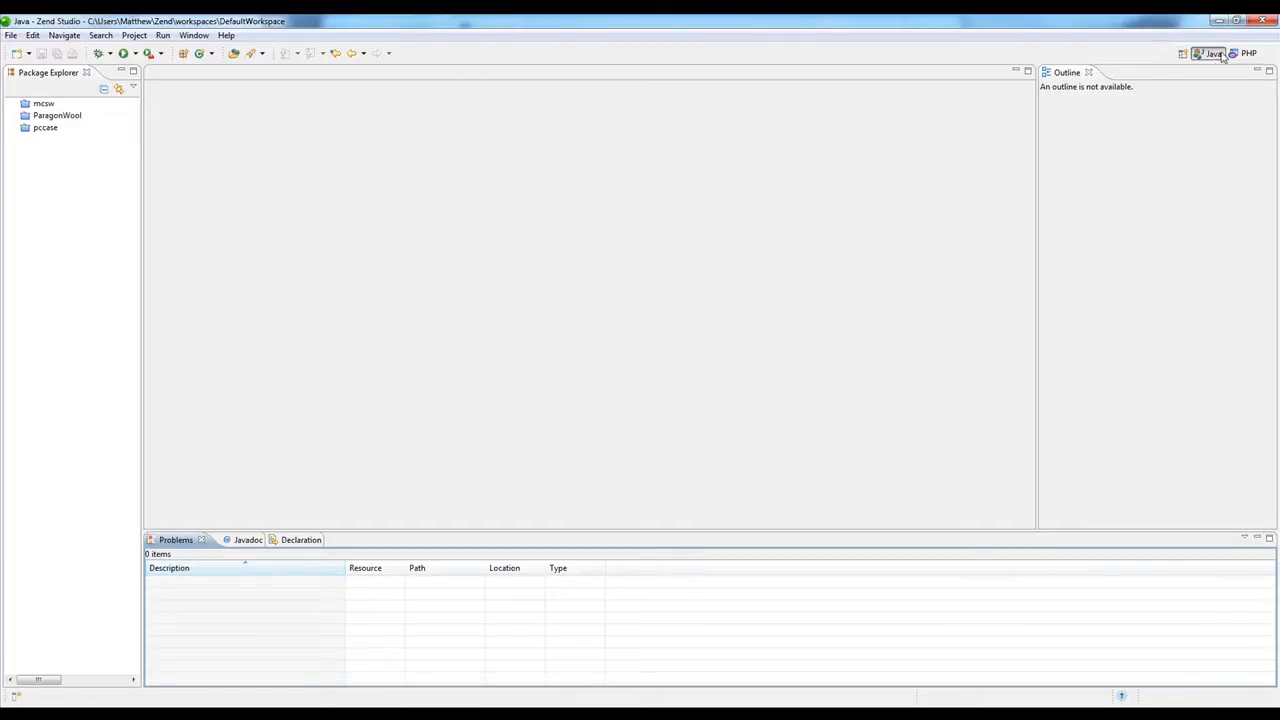
pyautogui.moveTo(1212, 52)
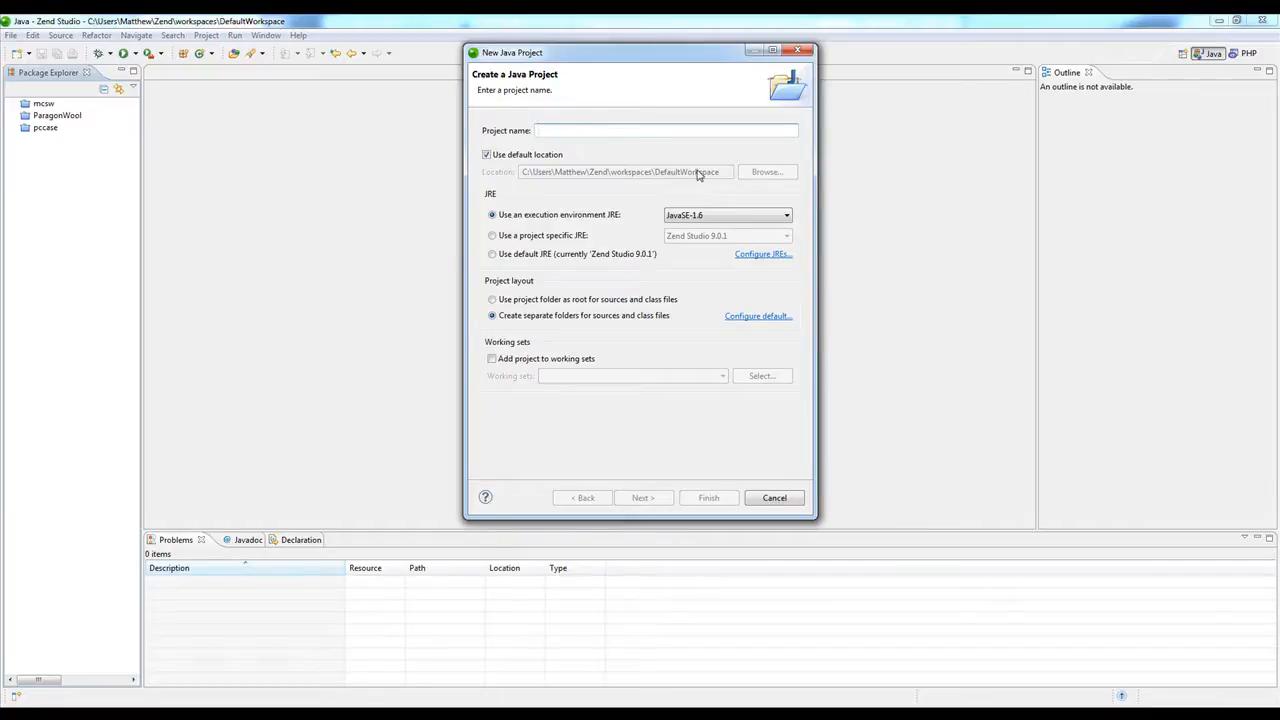
# Create the CoalDiamonds Java project from the workspaces\CoalDiamonds folder instead of the default location.
pyautogui.click(488, 154)
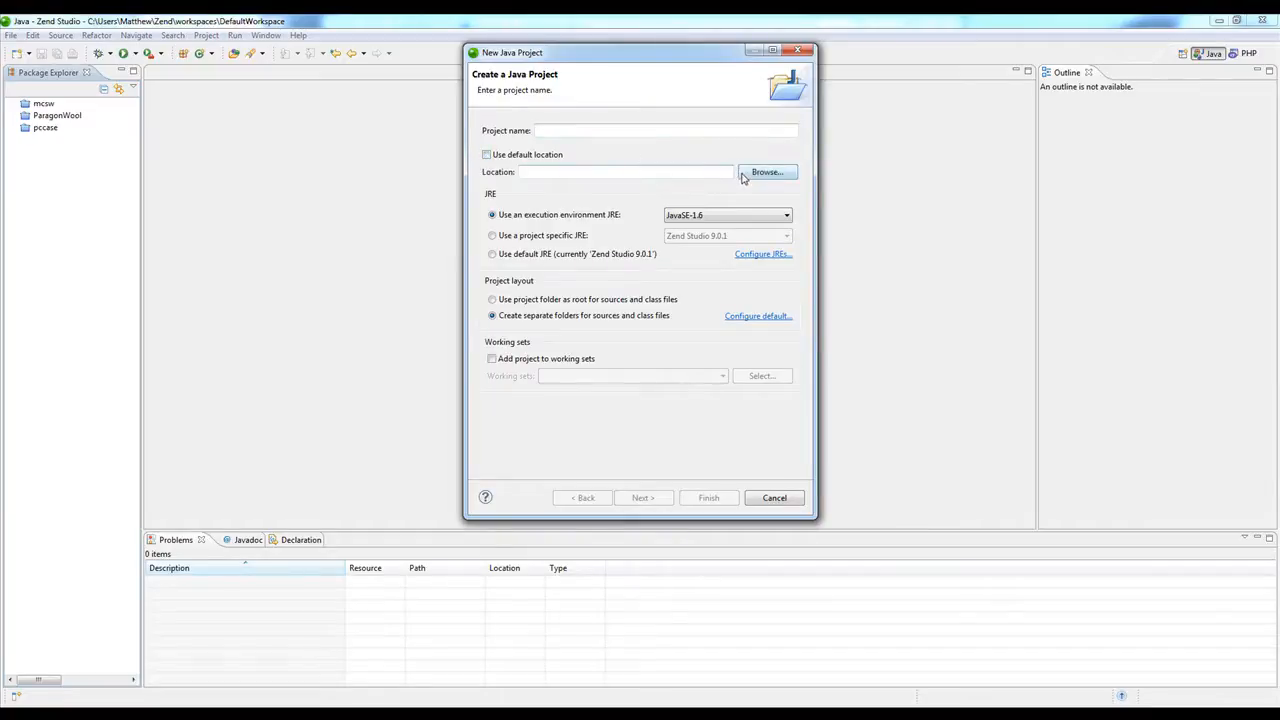
pyautogui.click(768, 172)
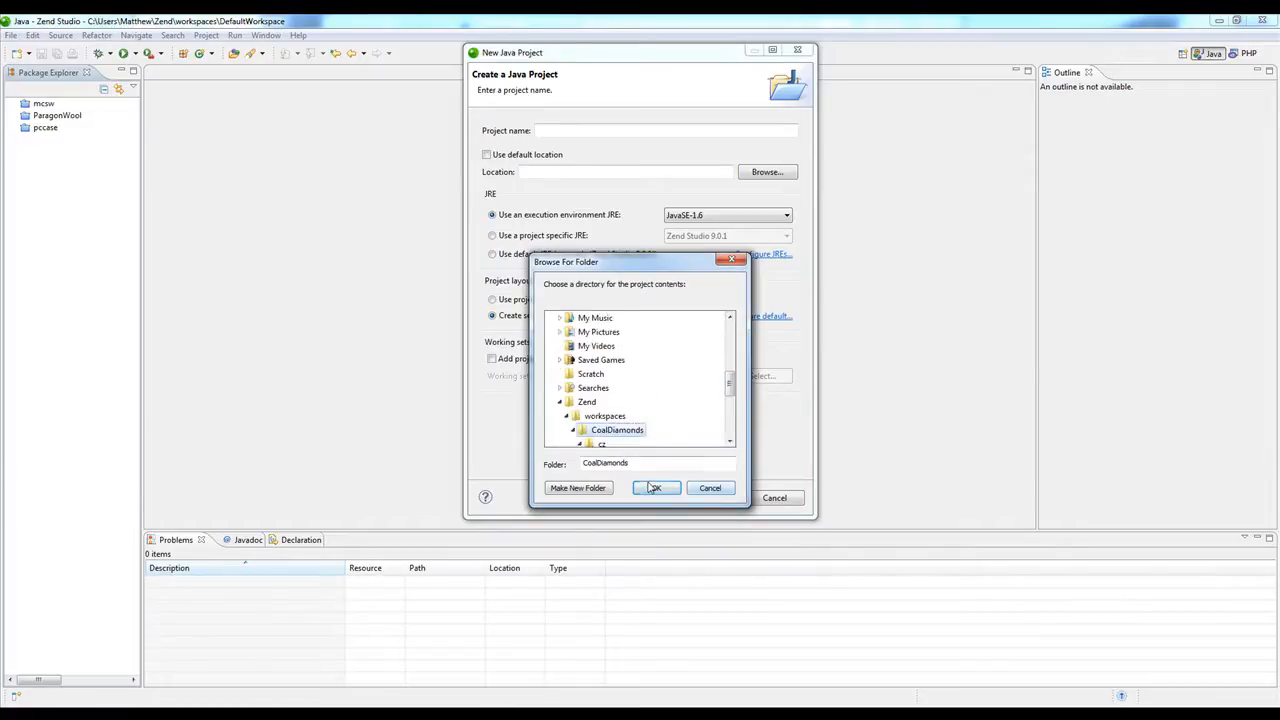
pyautogui.click(656, 488)
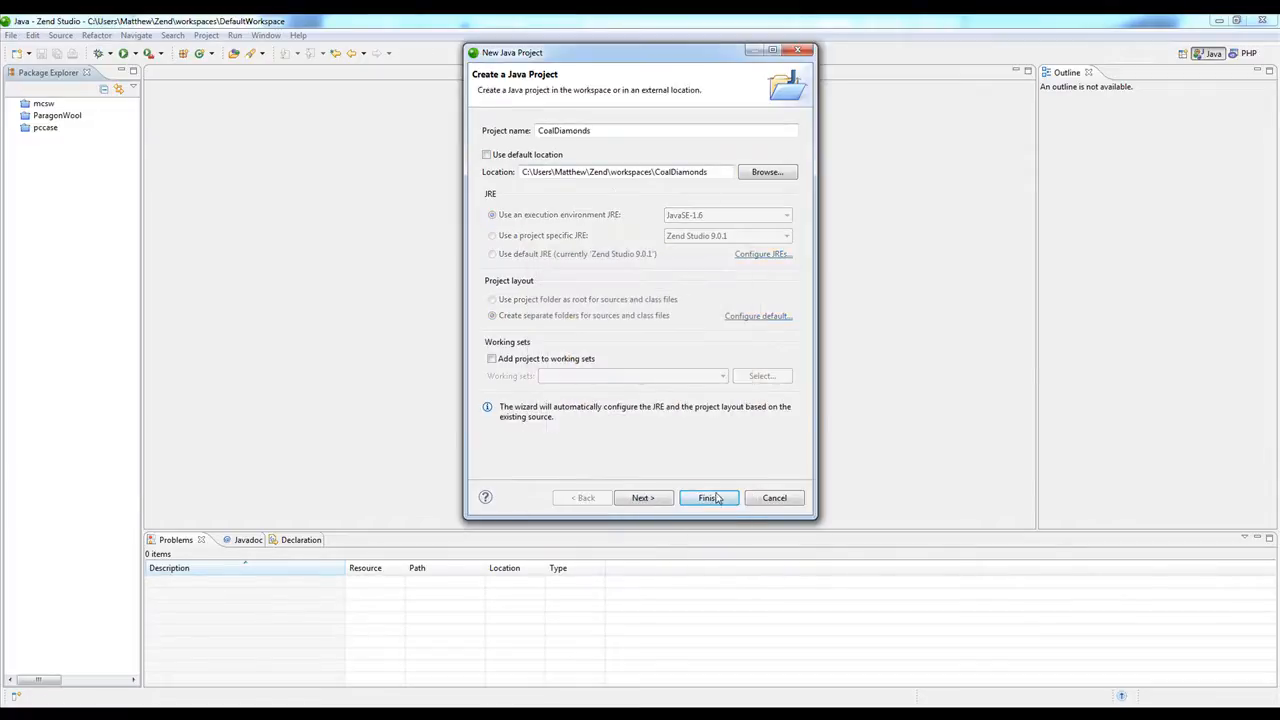
pyautogui.click(708, 496)
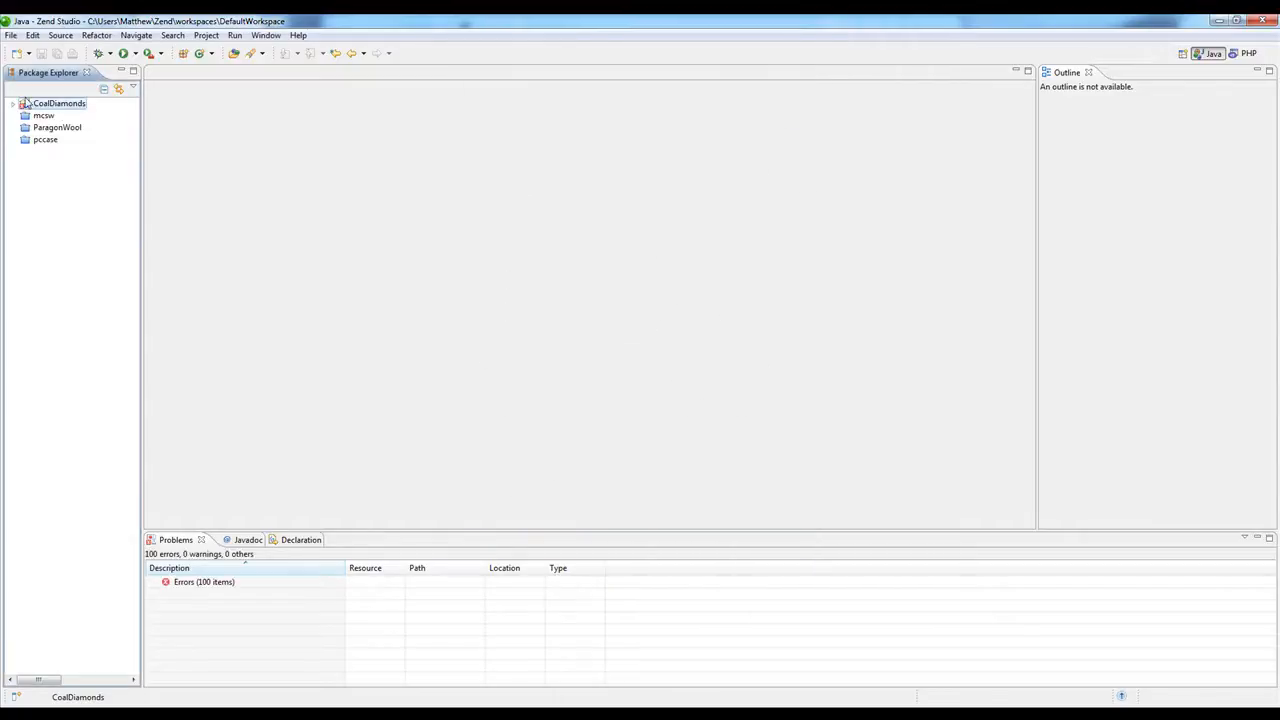
# Open the CoalDiamonds project's Java Build Path library settings from its context menu.
pyautogui.rightClick(58, 104)
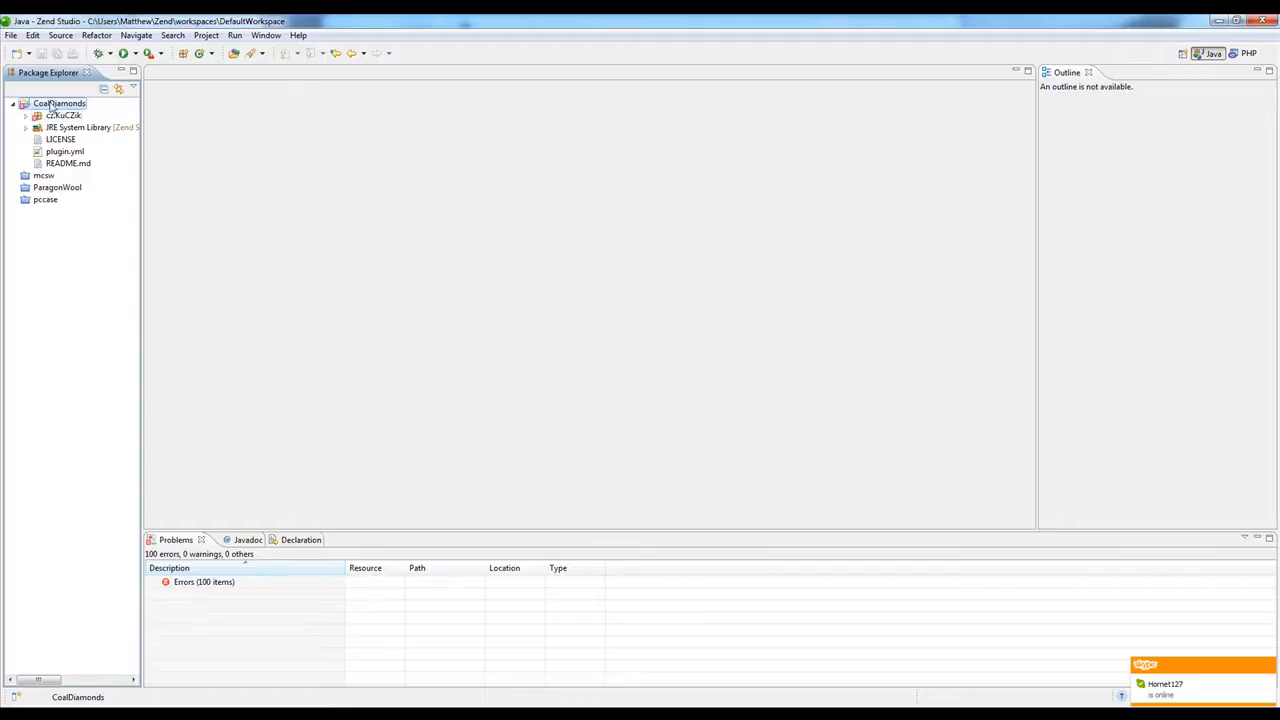
pyautogui.rightClick(58, 104)
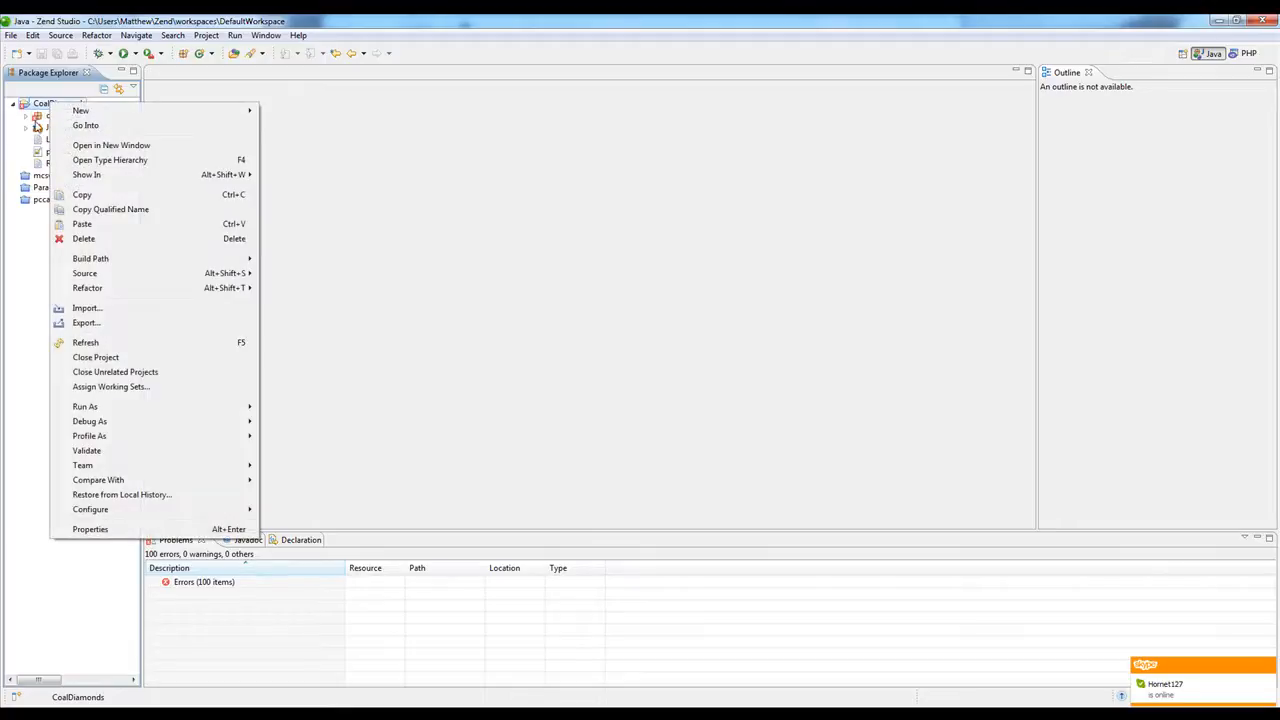
pyautogui.moveTo(114, 342)
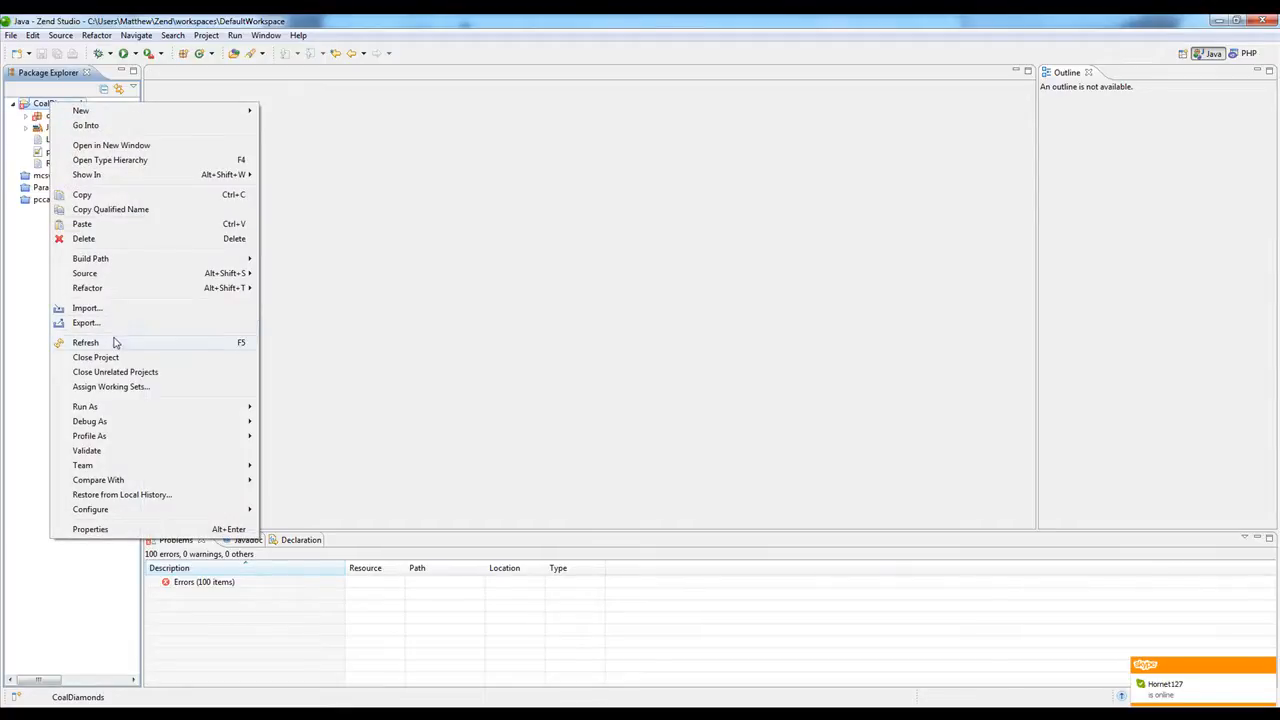
pyautogui.moveTo(140, 360)
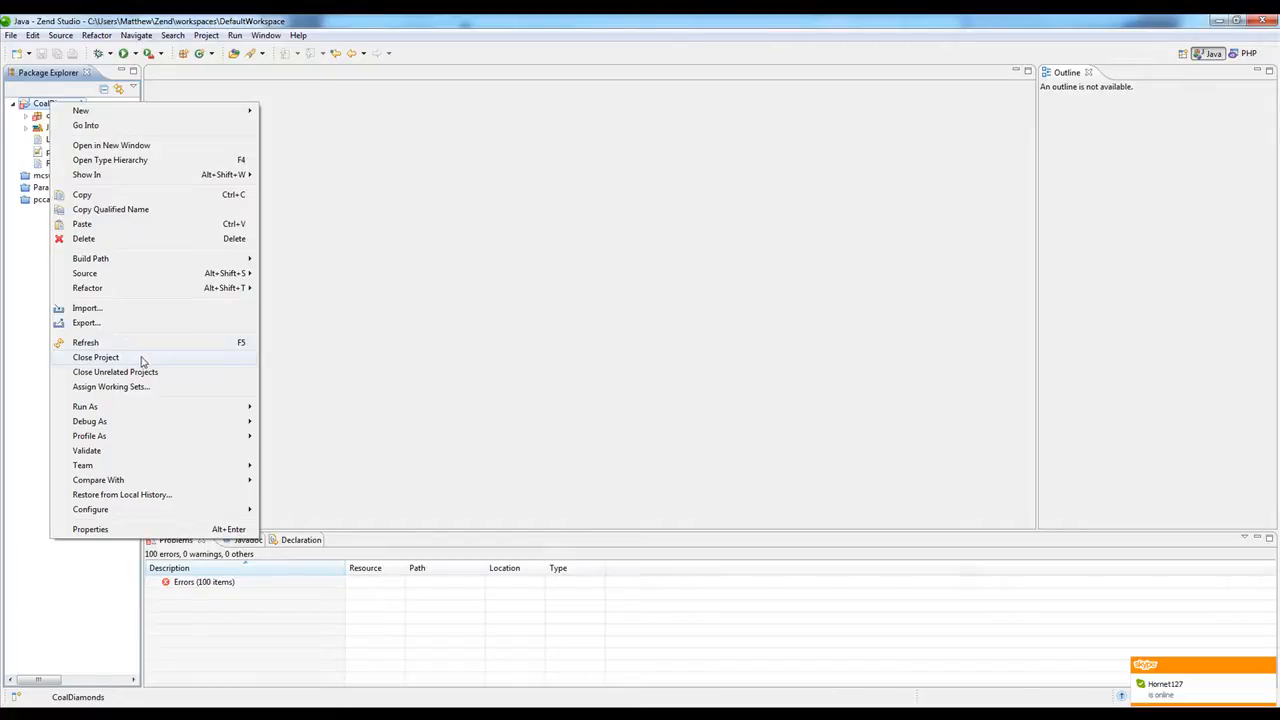
pyautogui.moveTo(164, 268)
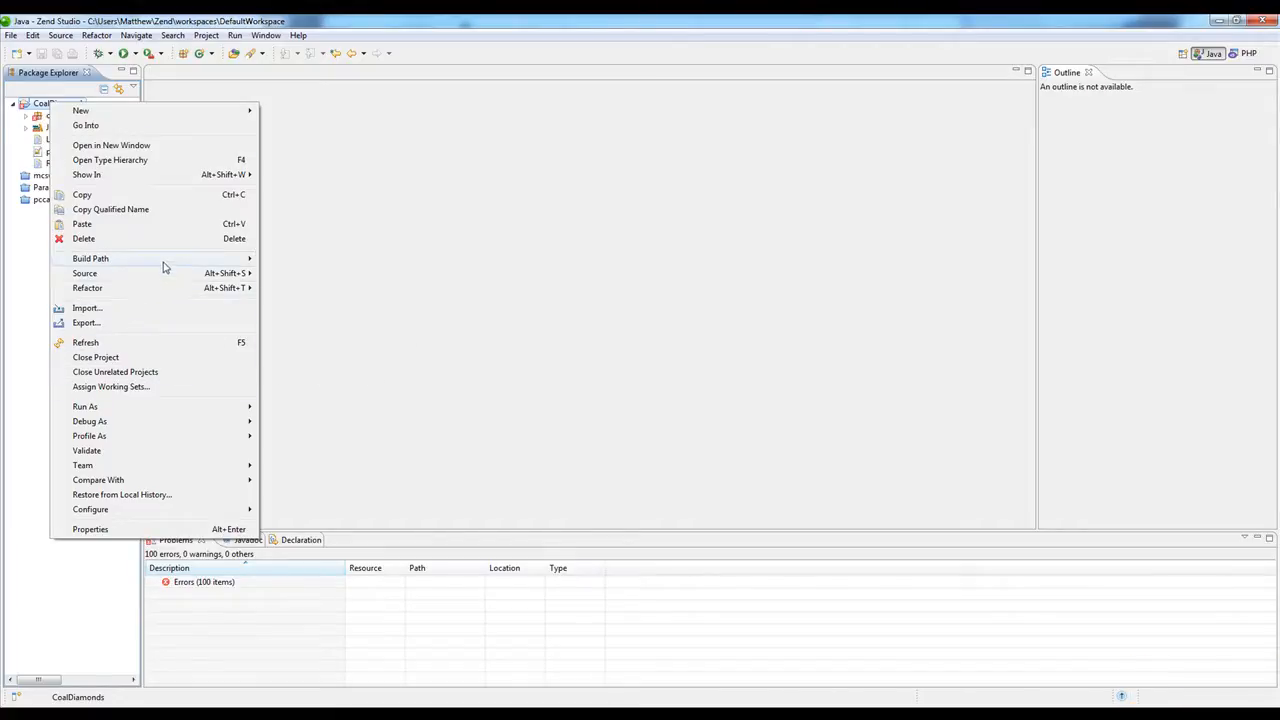
pyautogui.click(390, 336)
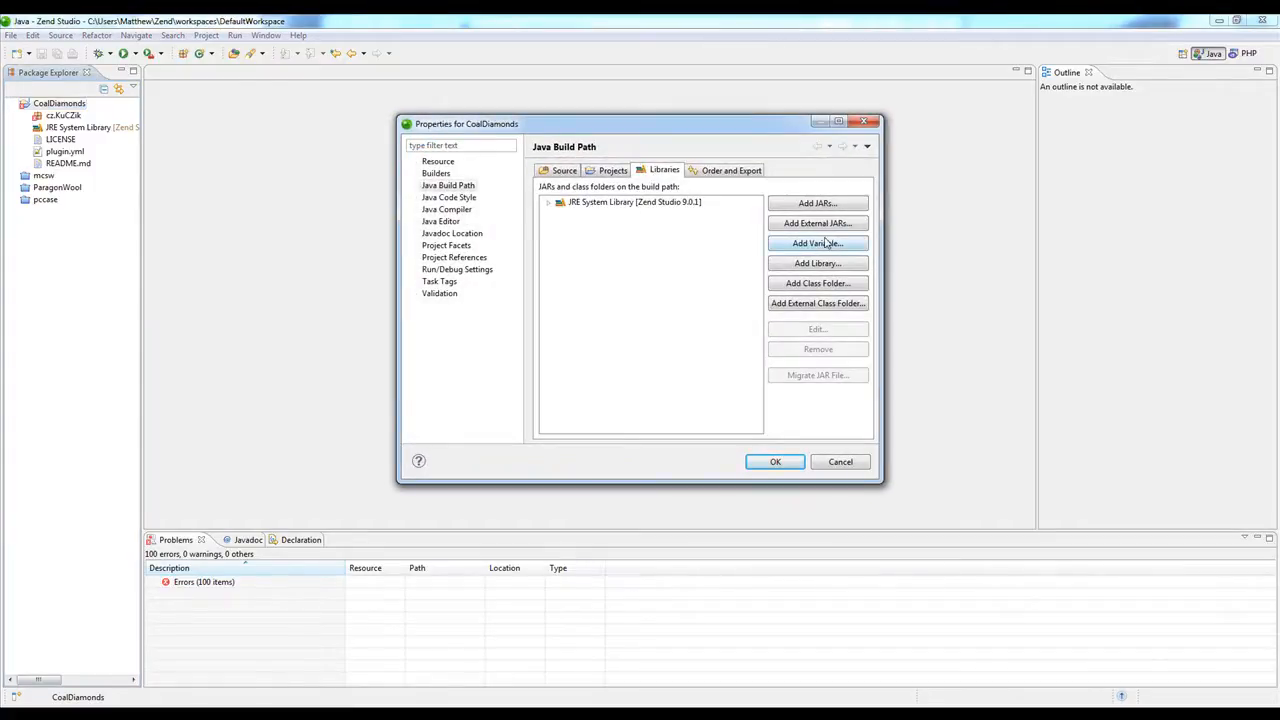
# Start adding an external JAR to the CoalDiamonds build path libraries.
pyautogui.click(816, 204)
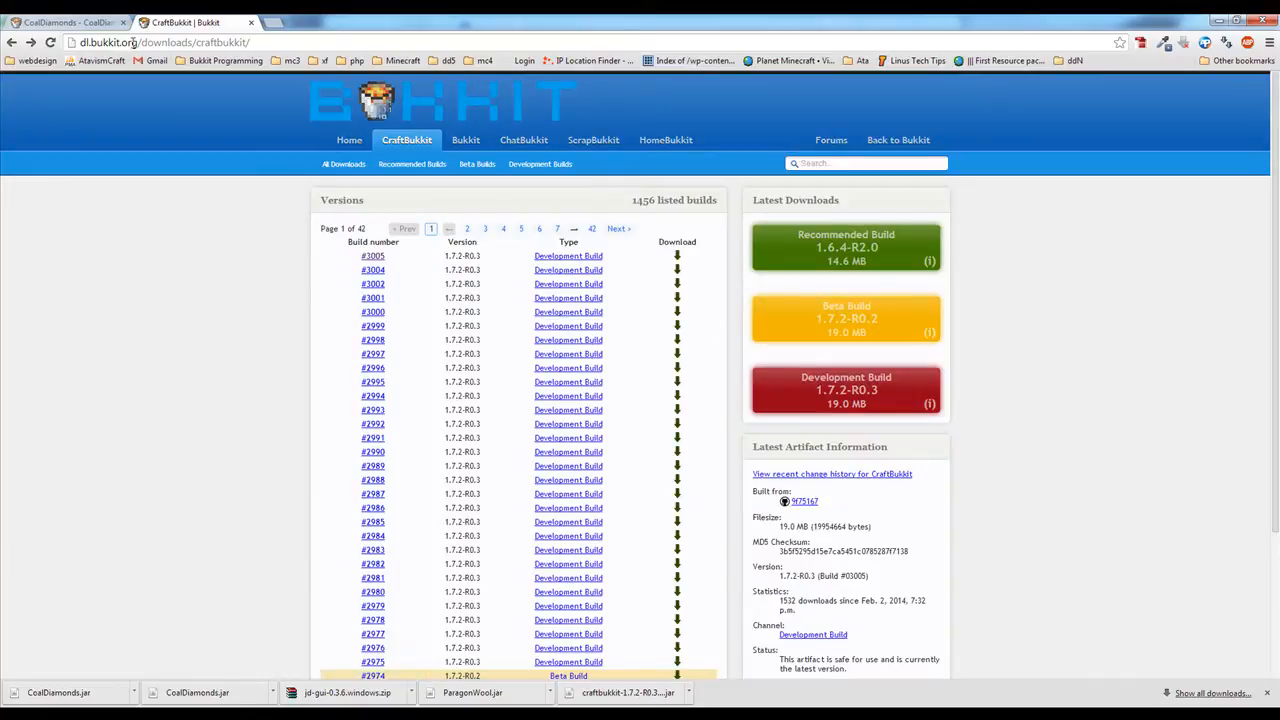
# Download the CraftBukkit 1.7.2 jar in Chrome and return to Zend Studio's jar chooser.
pyautogui.click(676, 298)
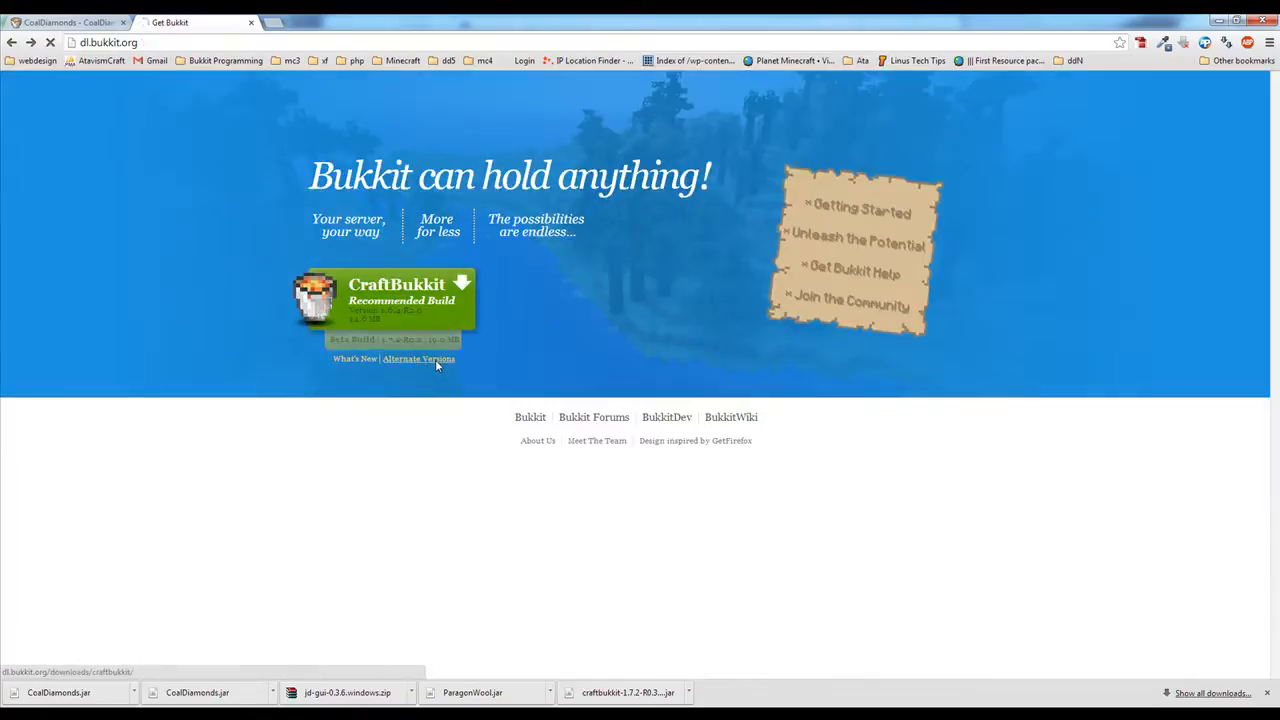
pyautogui.click(418, 358)
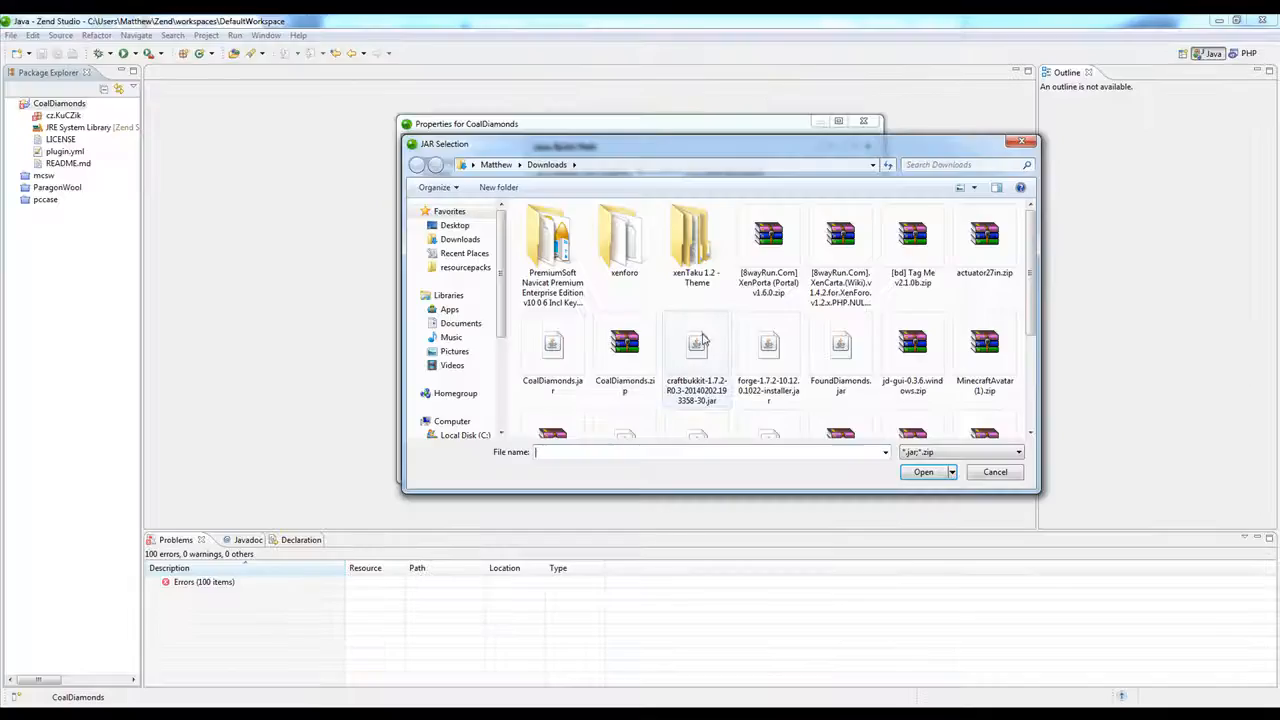
# Add the CraftBukkit jar to the CoalDiamonds build path, clearing the 100 errors.
pyautogui.click(922, 472)
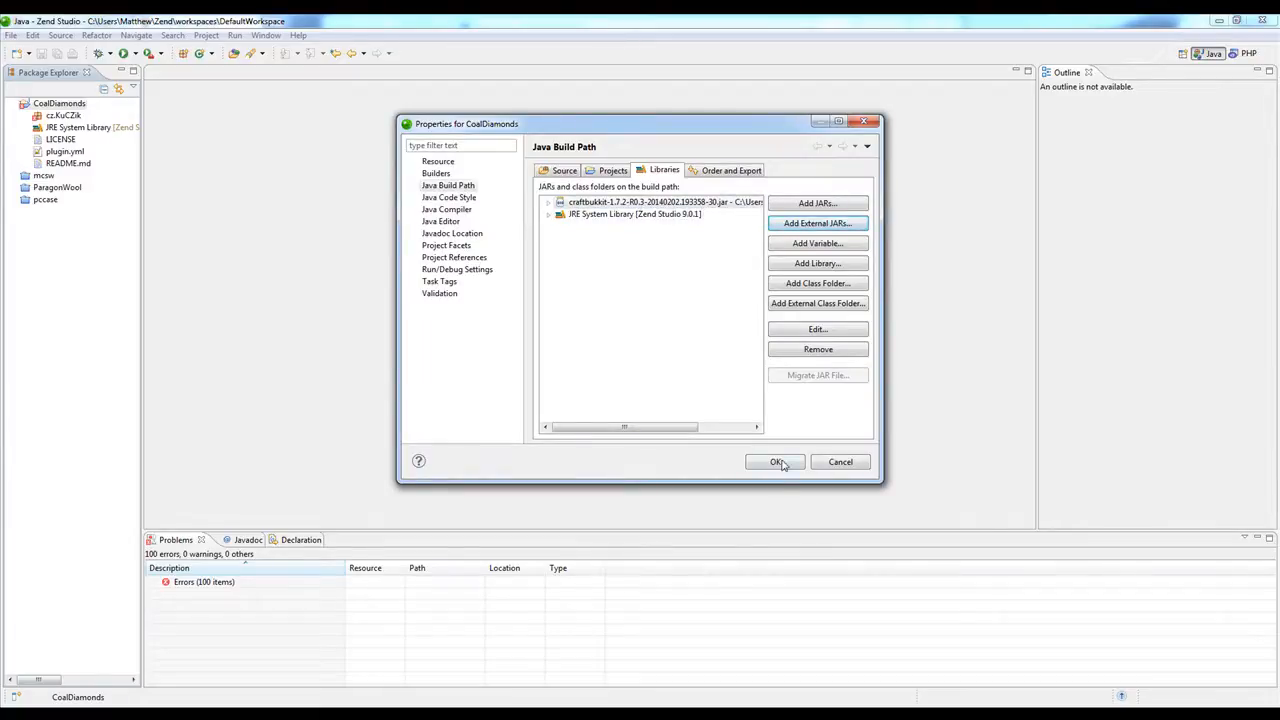
pyautogui.click(776, 460)
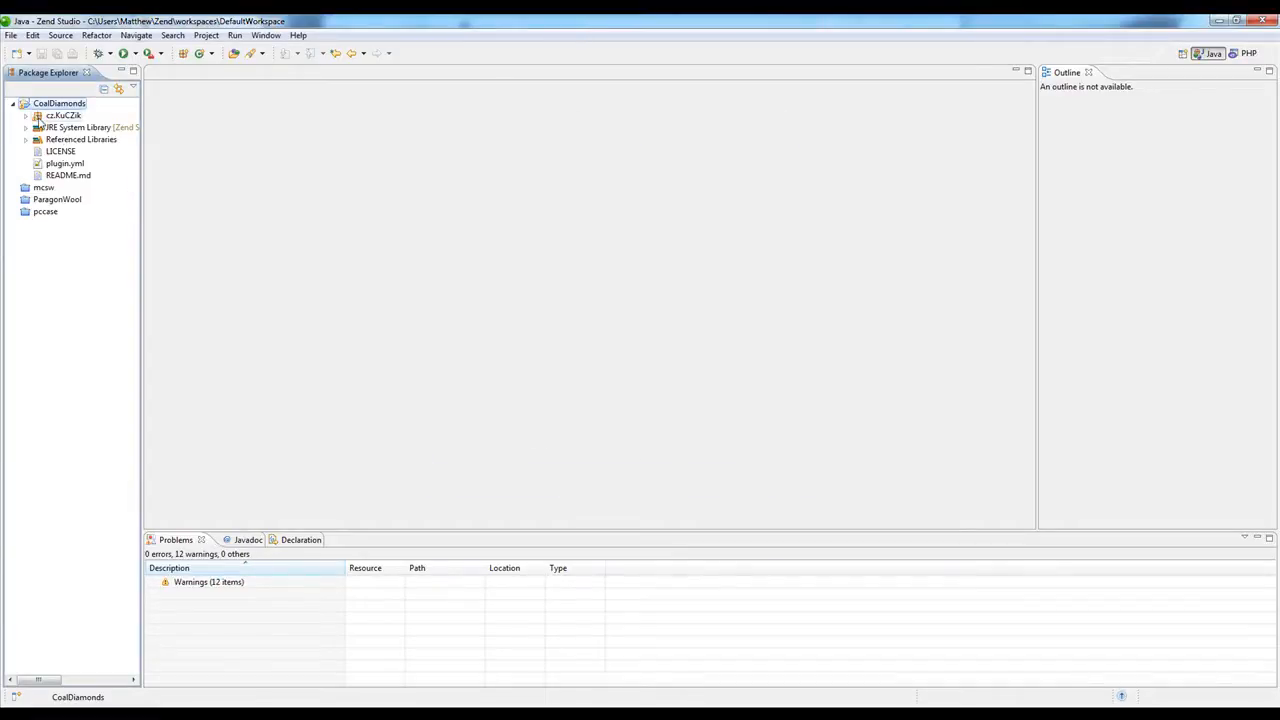
# Review CoalDiamonds.java from the cc.KuCZ3k package, then bring up plugin.yml with version 1.1.
pyautogui.click(26, 114)
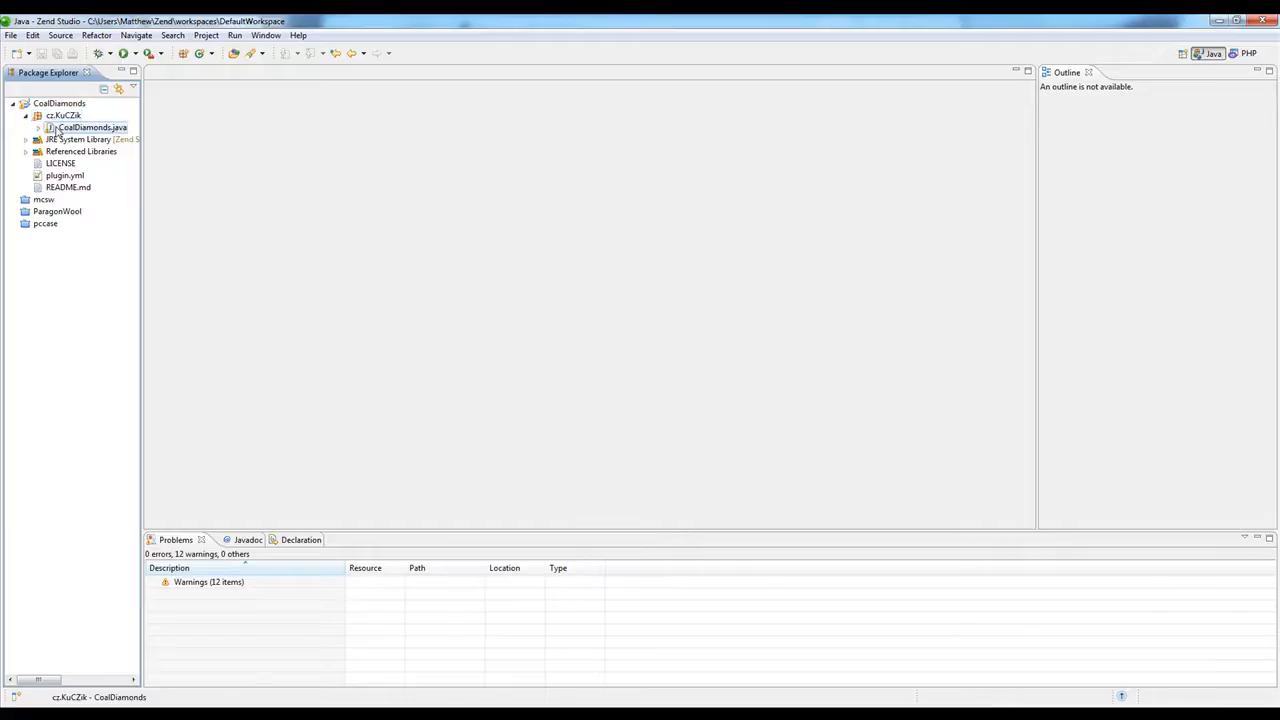
pyautogui.doubleClick(90, 128)
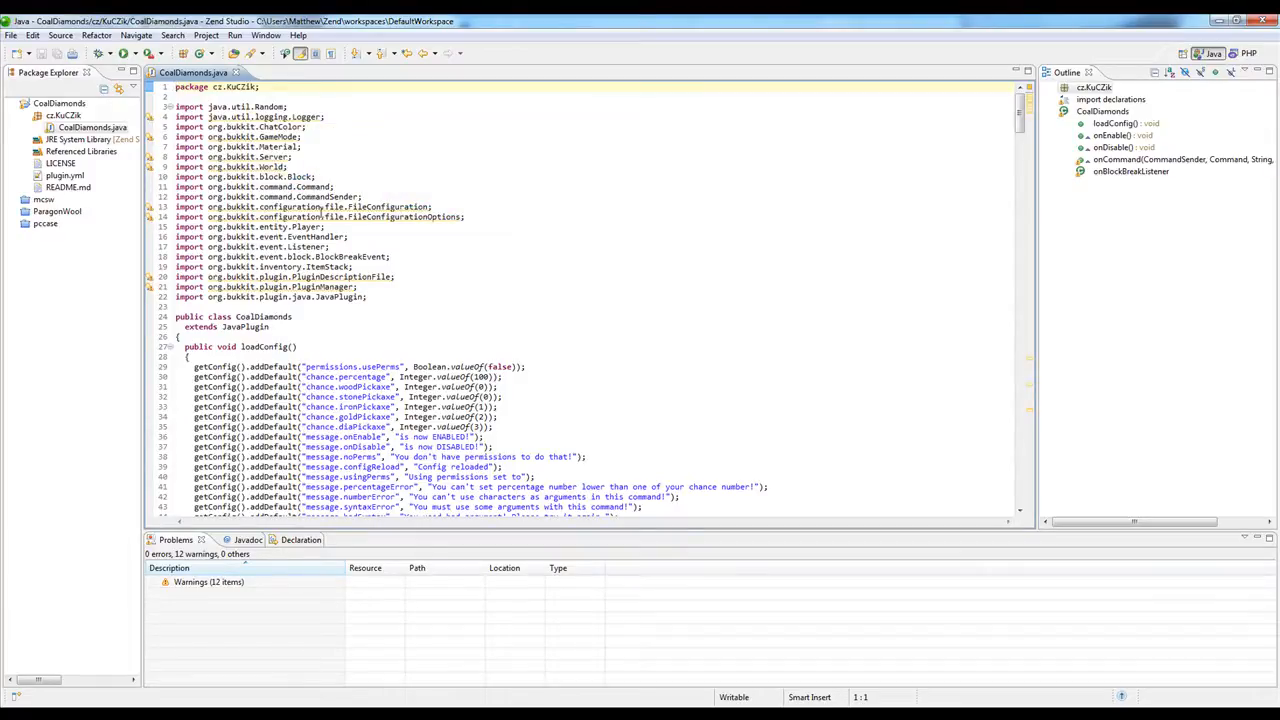
pyautogui.moveTo(320, 216)
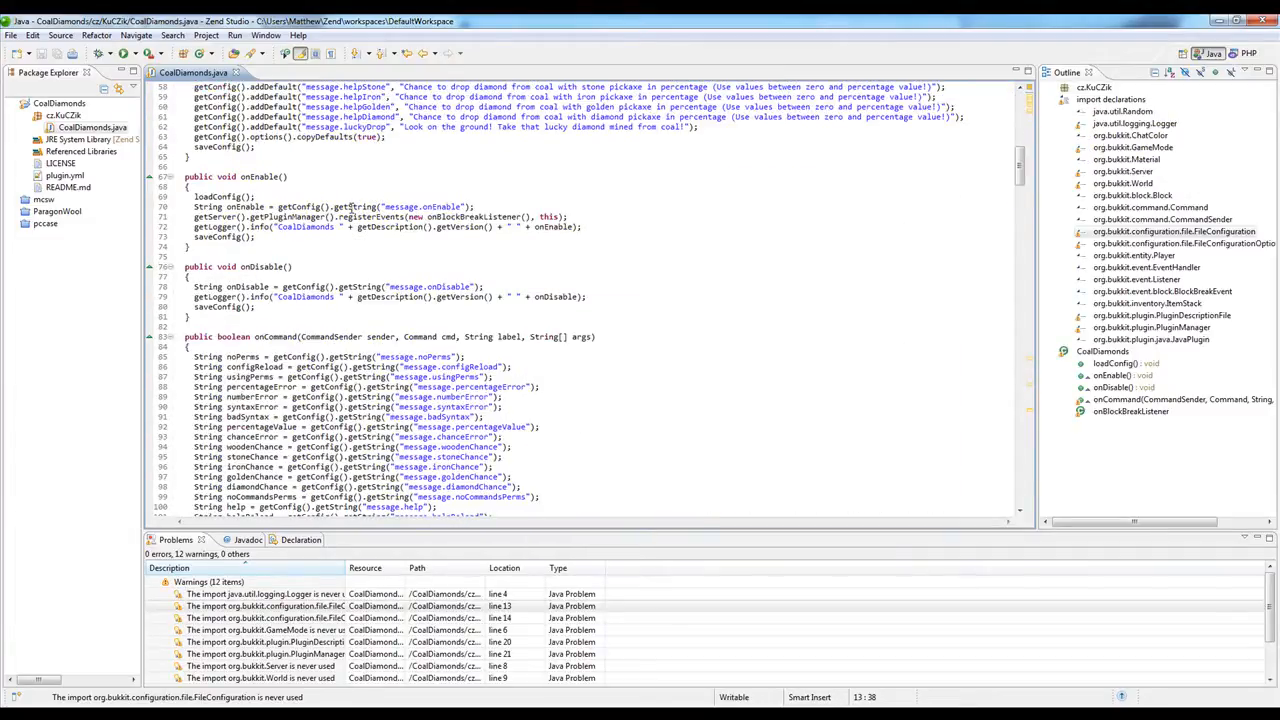
pyautogui.scroll(-3)
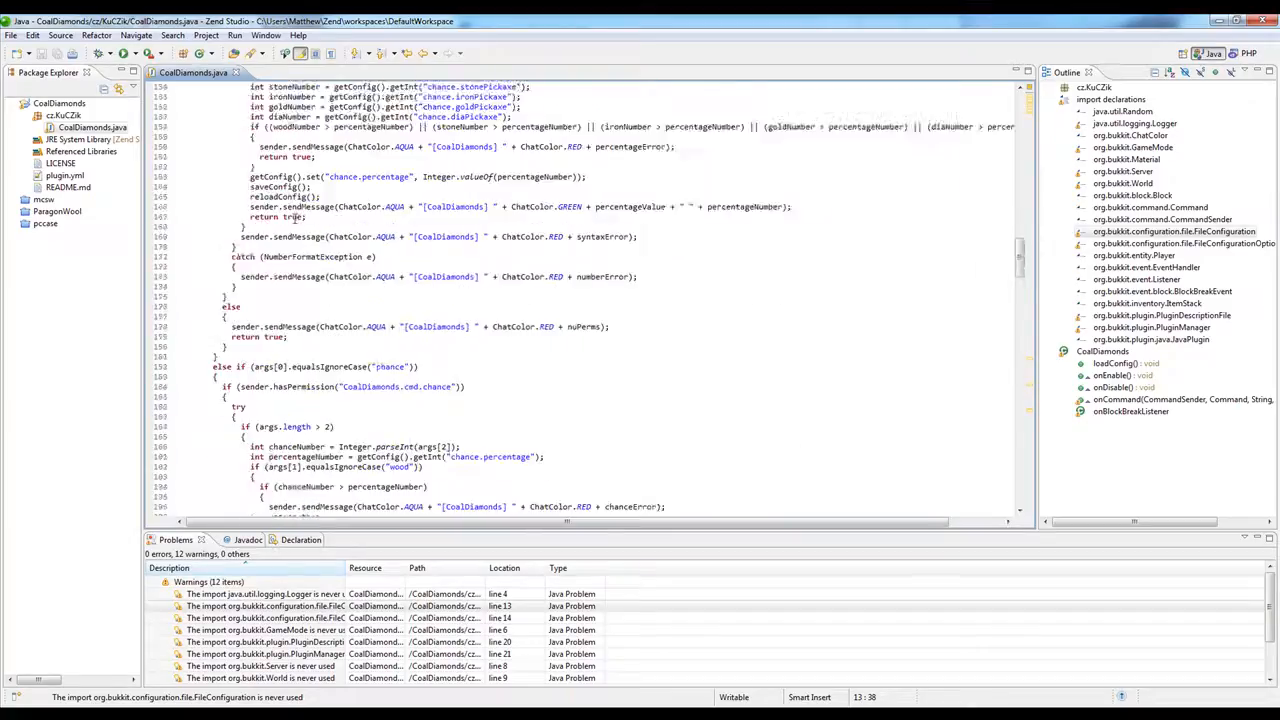
pyautogui.scroll(-3)
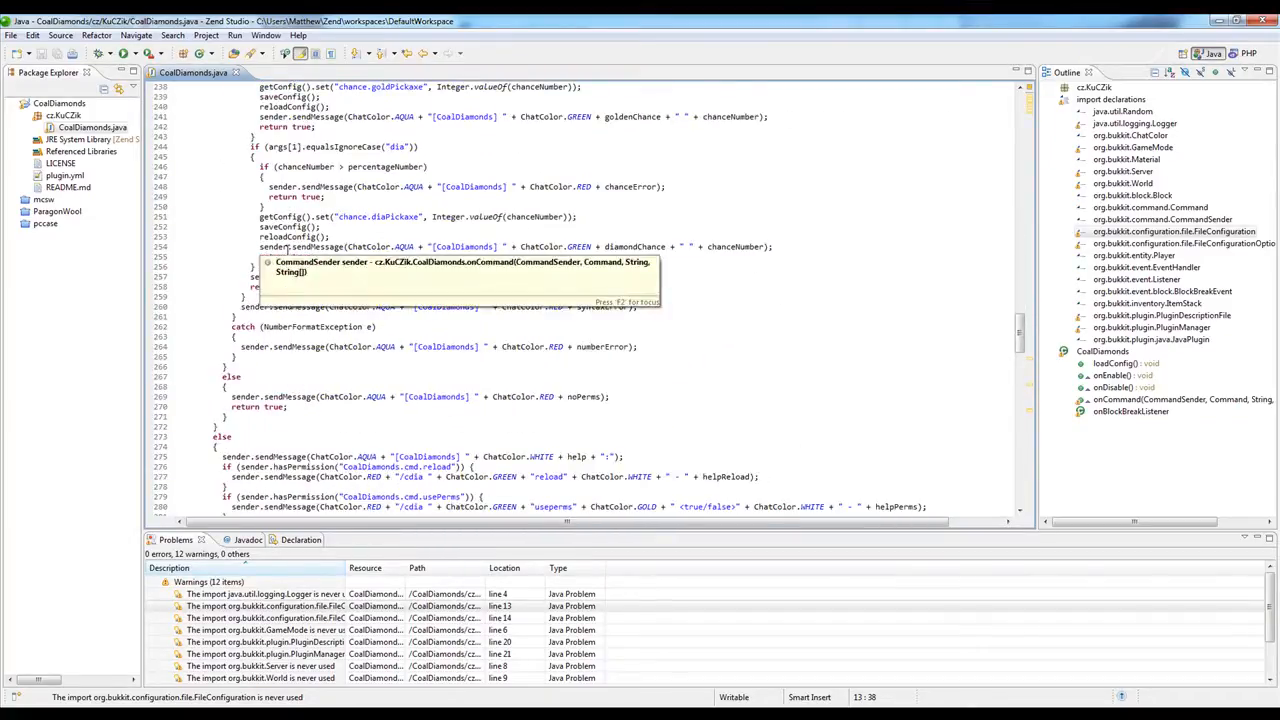
pyautogui.scroll(-3)
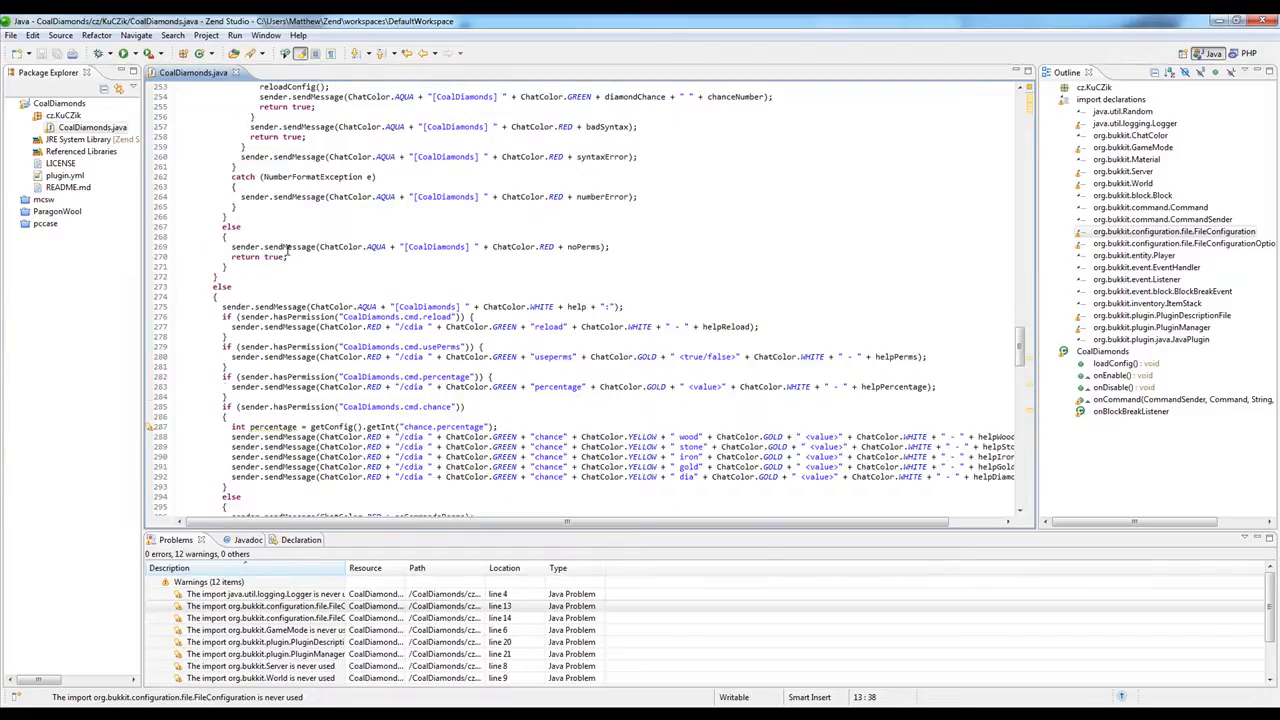
pyautogui.scroll(-3)
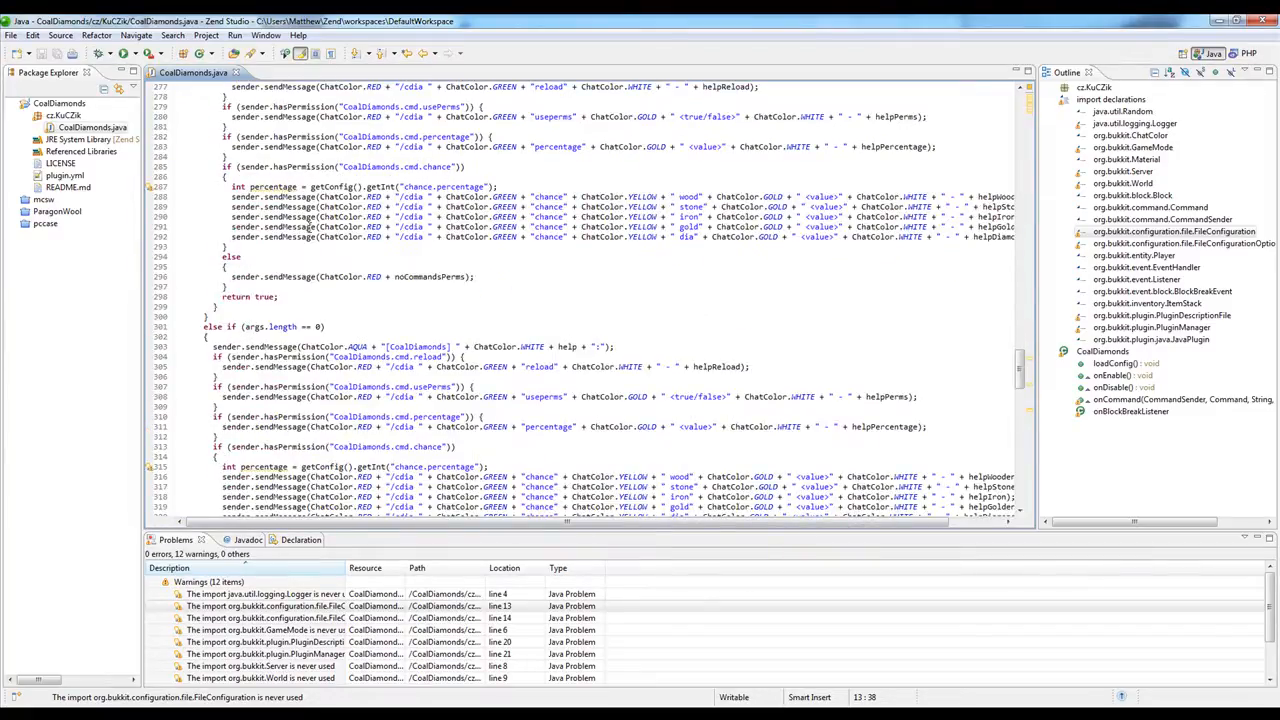
pyautogui.click(280, 186)
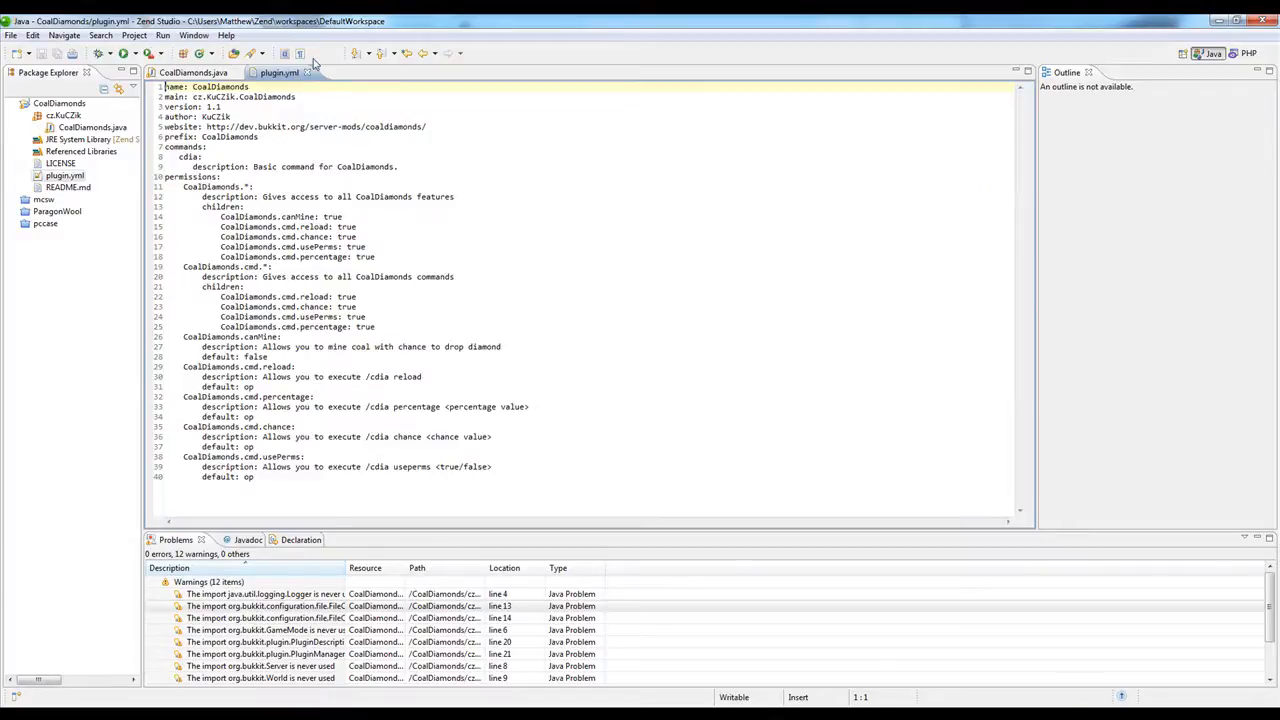
# Return to CoalDiamonds.java and show the CoalDiamonds project's context actions.
pyautogui.click(192, 72)
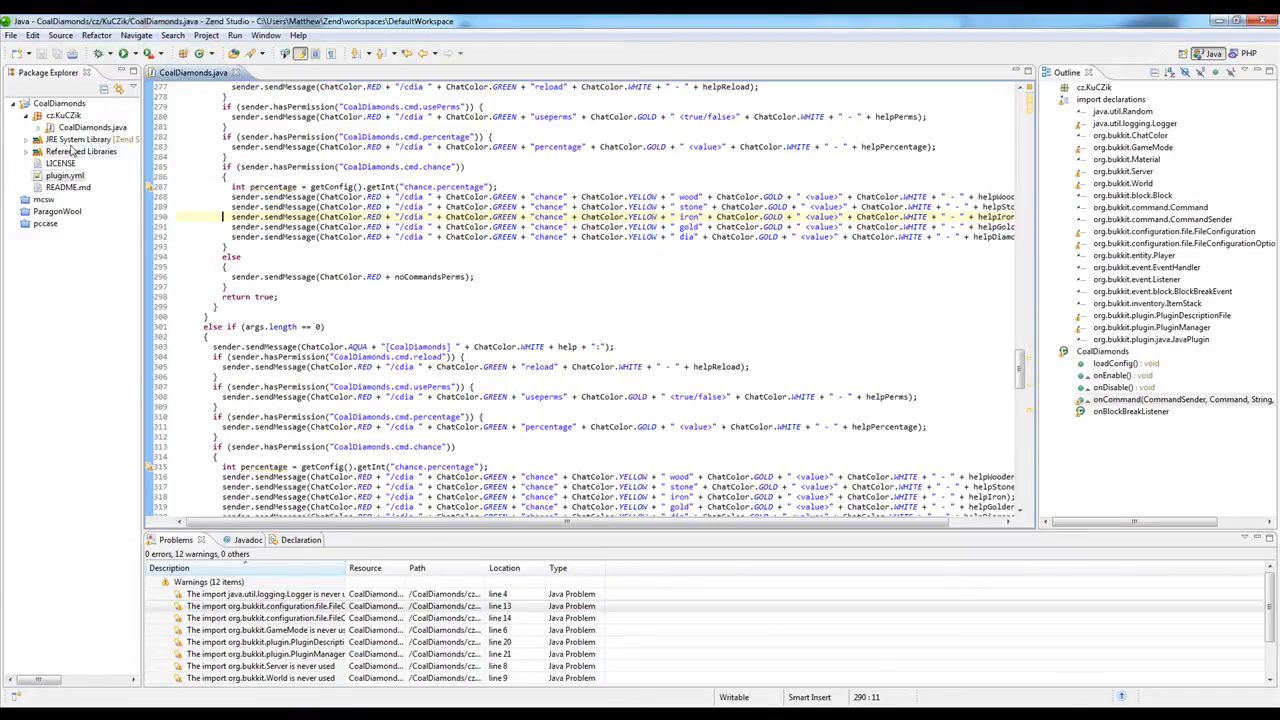
pyautogui.rightClick(60, 104)
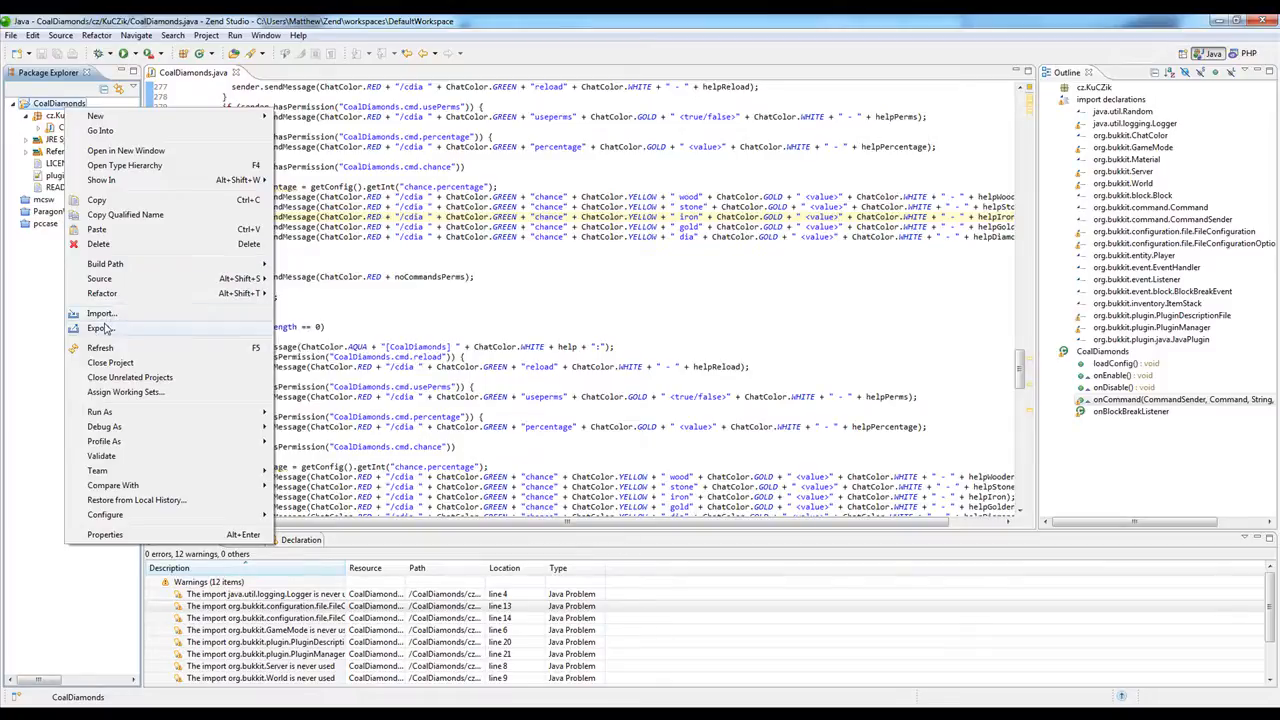
# Start a JAR file export with the destination set to CoalDiamonds.jar in workspaces.
pyautogui.click(100, 312)
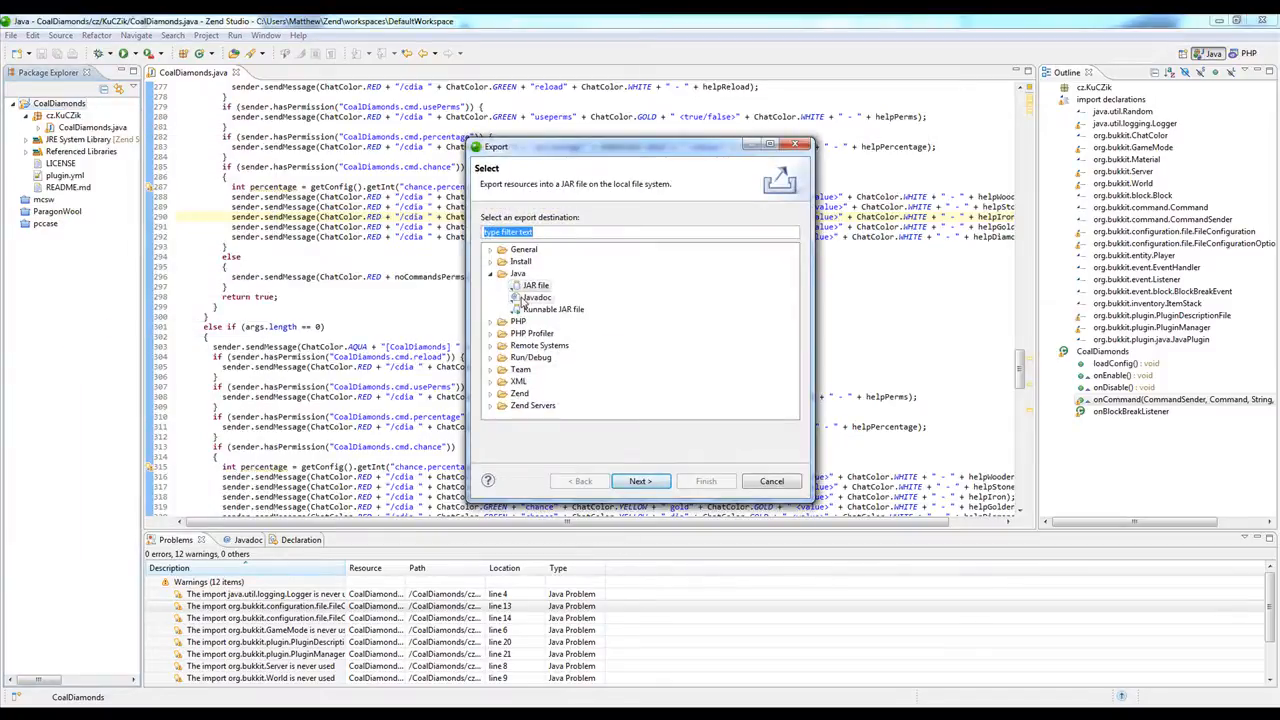
pyautogui.click(536, 284)
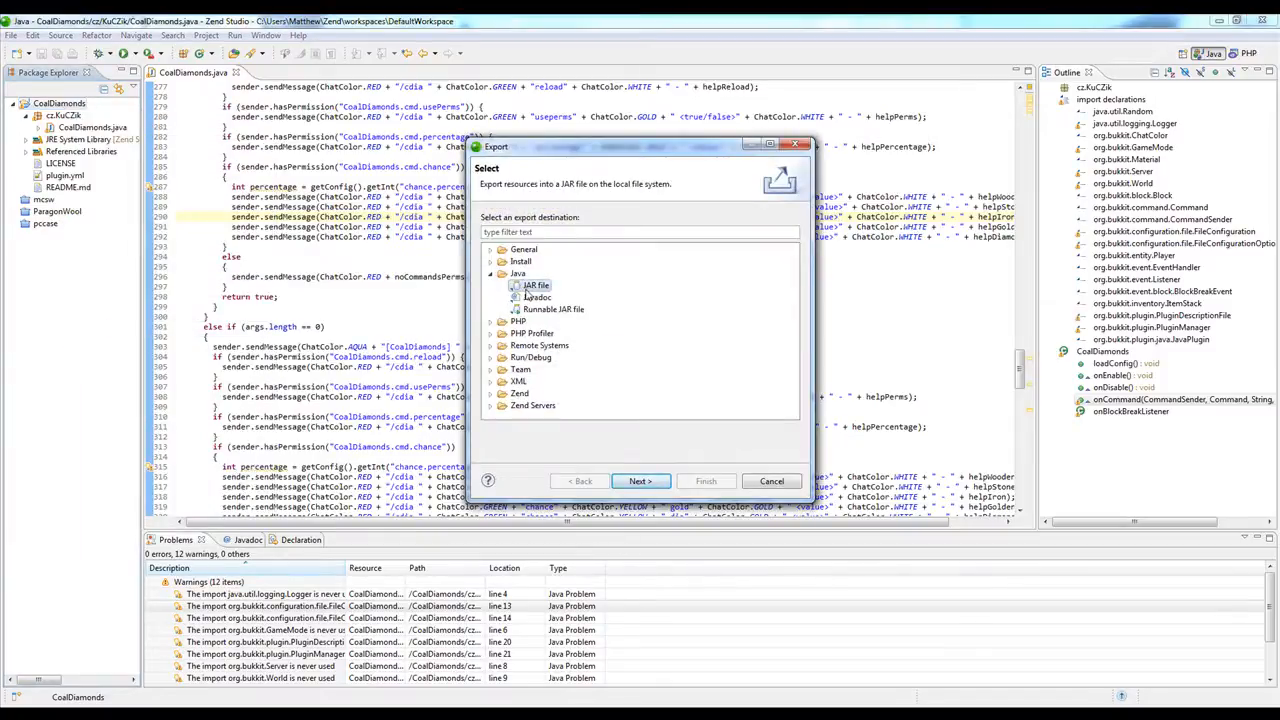
pyautogui.click(640, 480)
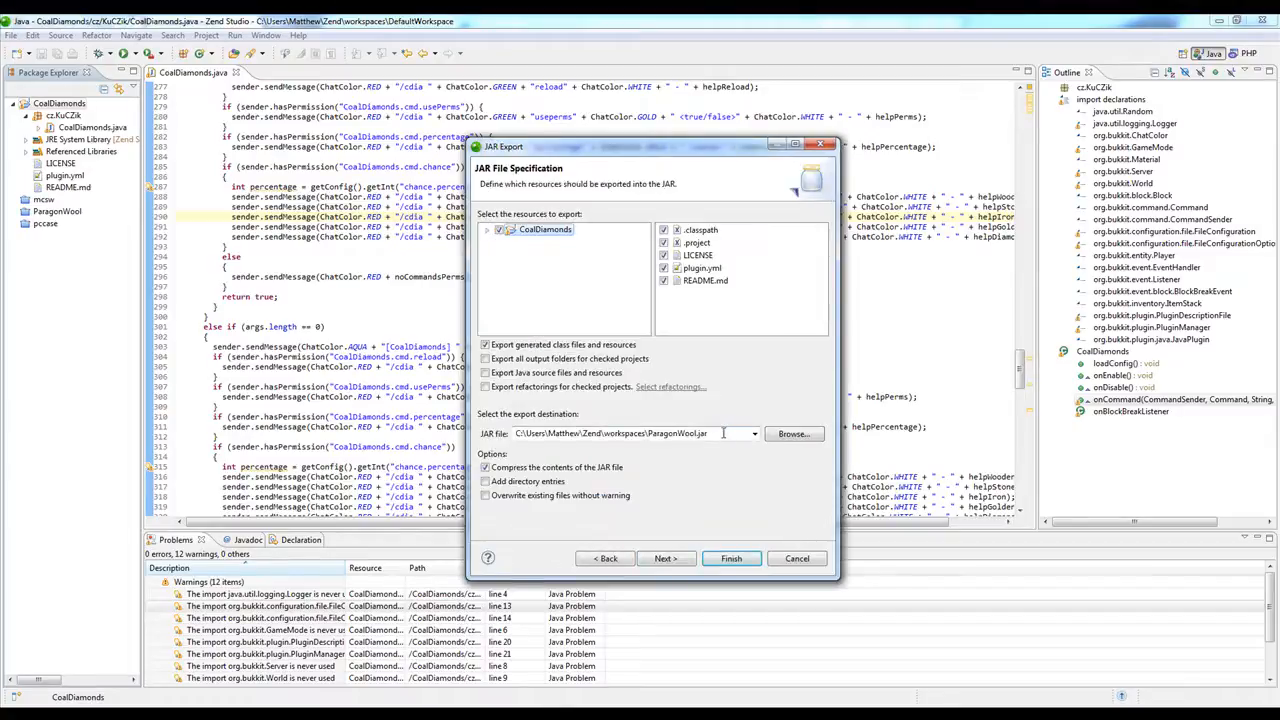
pyautogui.click(636, 432)
pyautogui.write('CoalDiamonds')
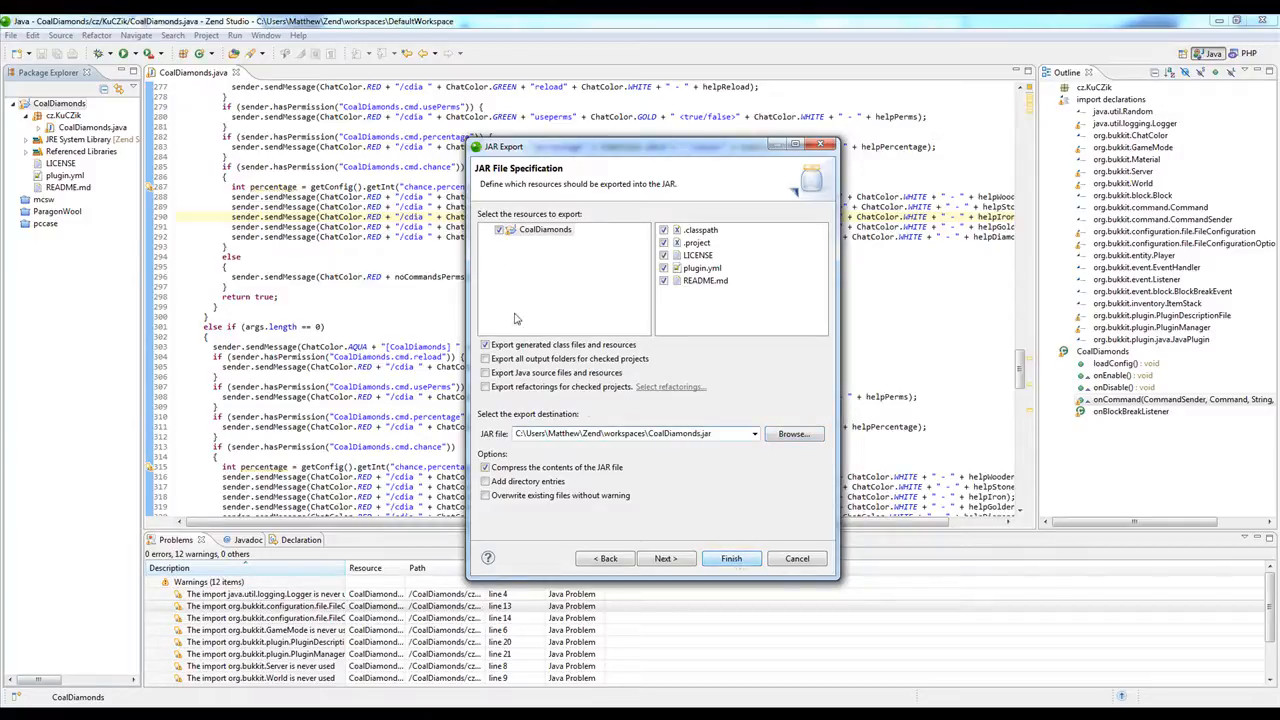
# Finish exporting CoalDiamonds.jar, accepting the export-with-warnings notice.
pyautogui.click(488, 228)
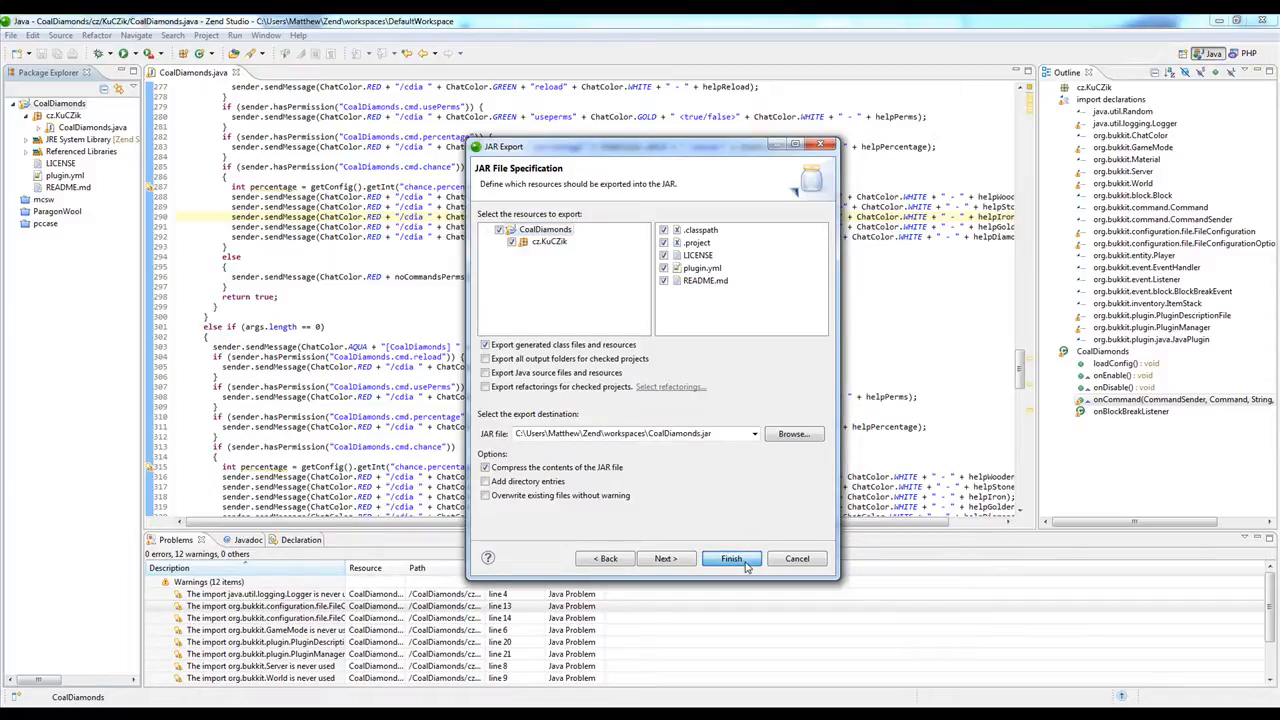
pyautogui.click(732, 558)
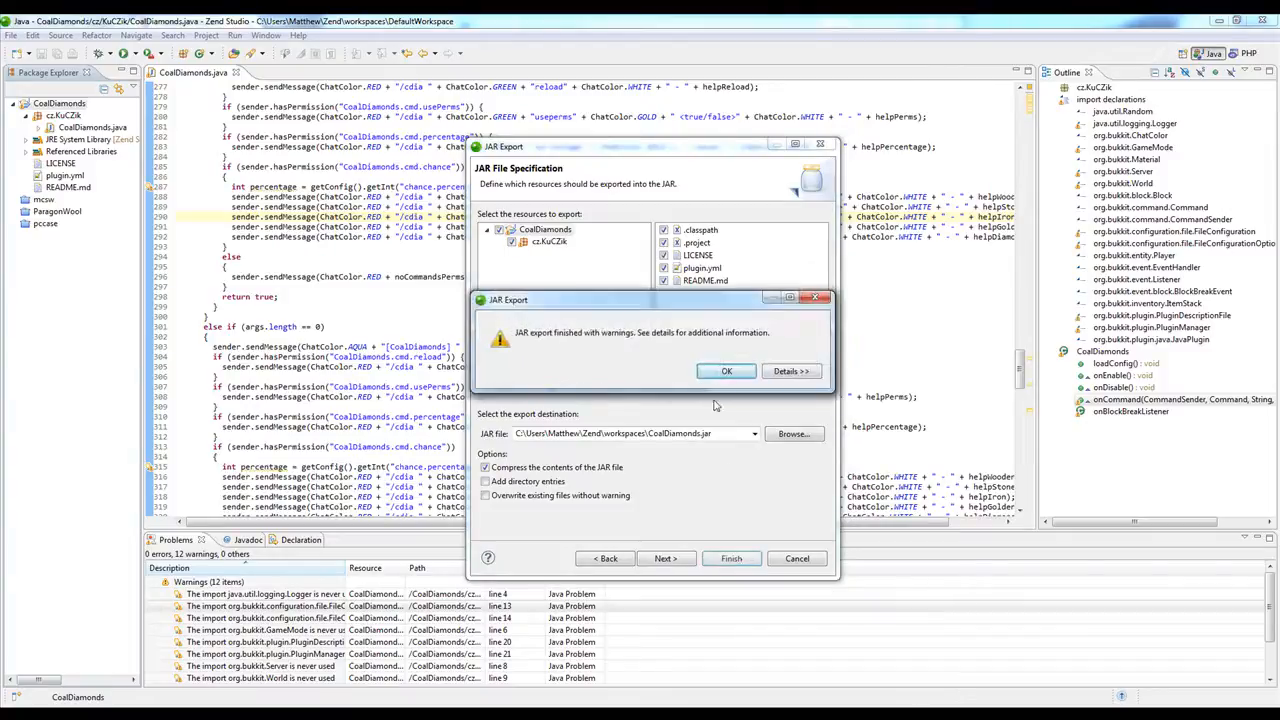
pyautogui.click(728, 370)
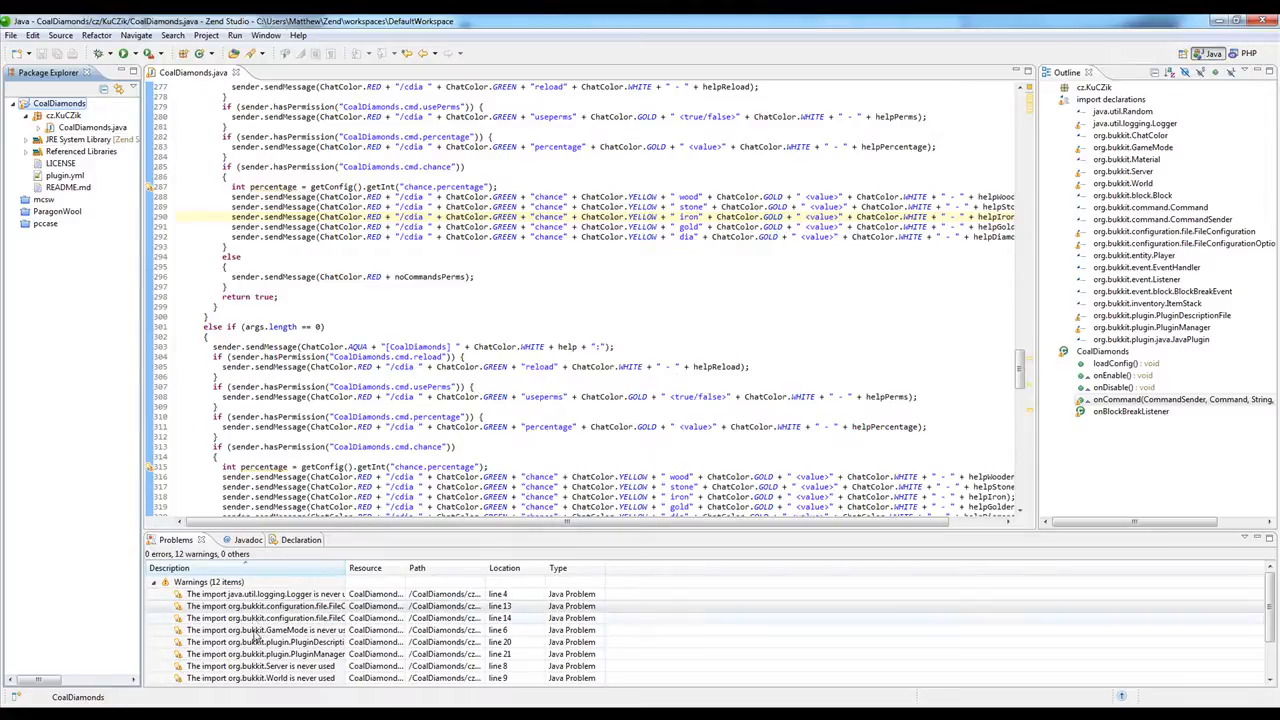
# Verify CoalDiamonds.jar exists in the workspaces folder in Windows Explorer.
pyautogui.click(268, 168)
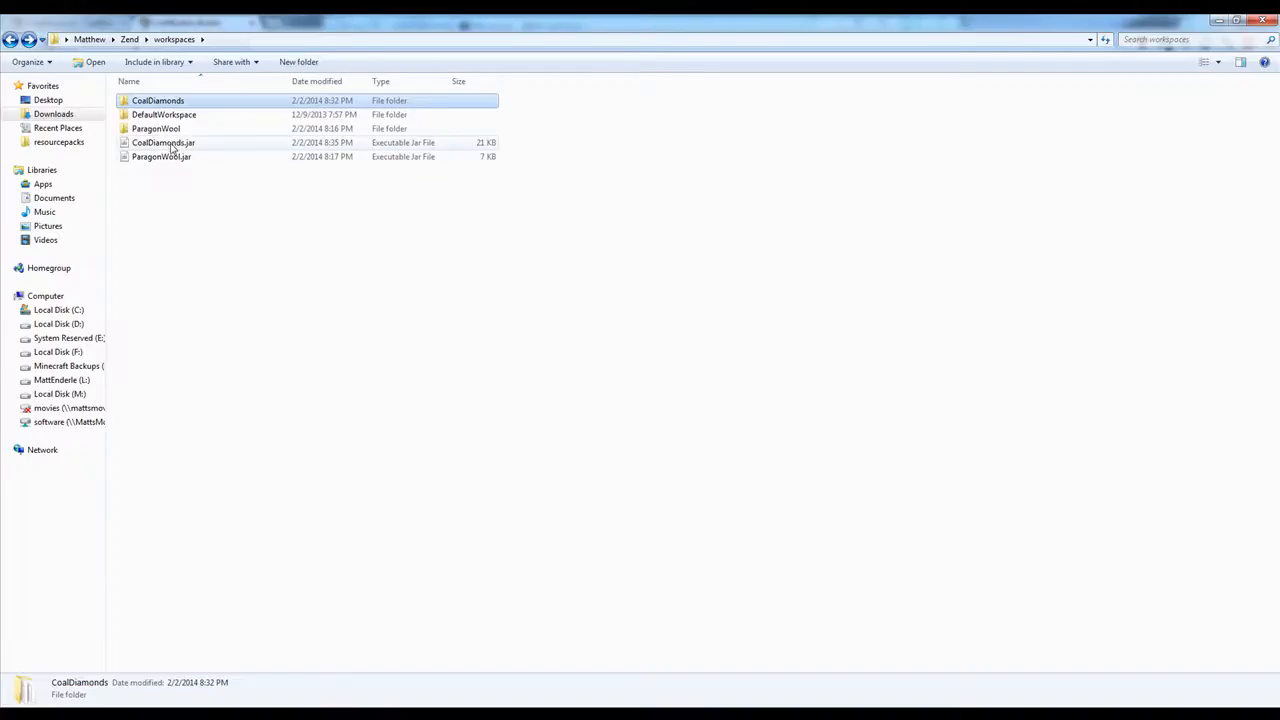
pyautogui.click(164, 142)
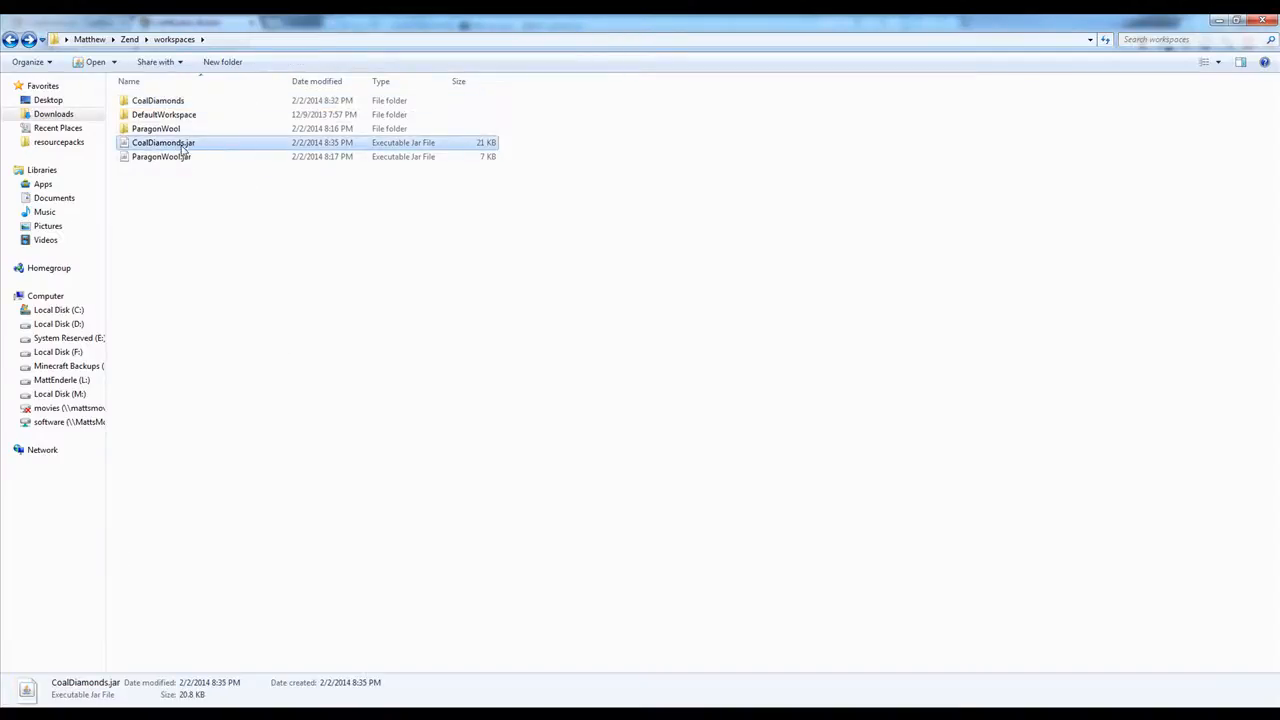
pyautogui.click(194, 206)
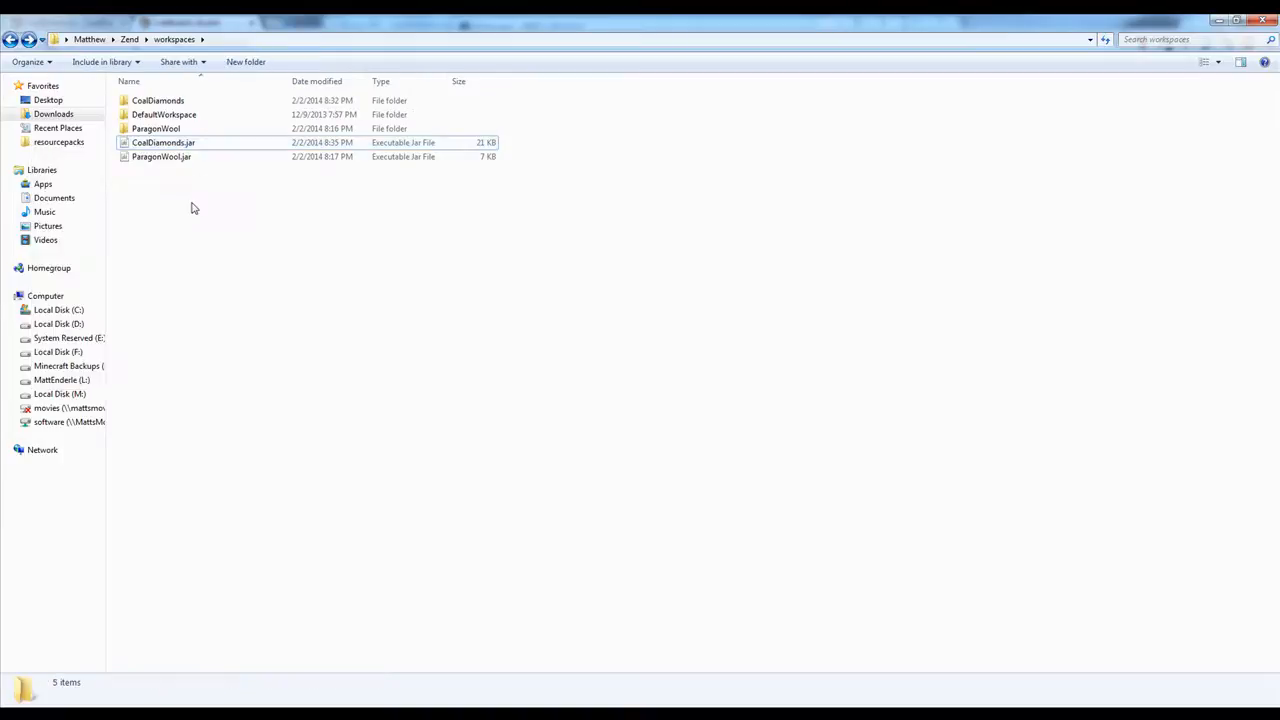